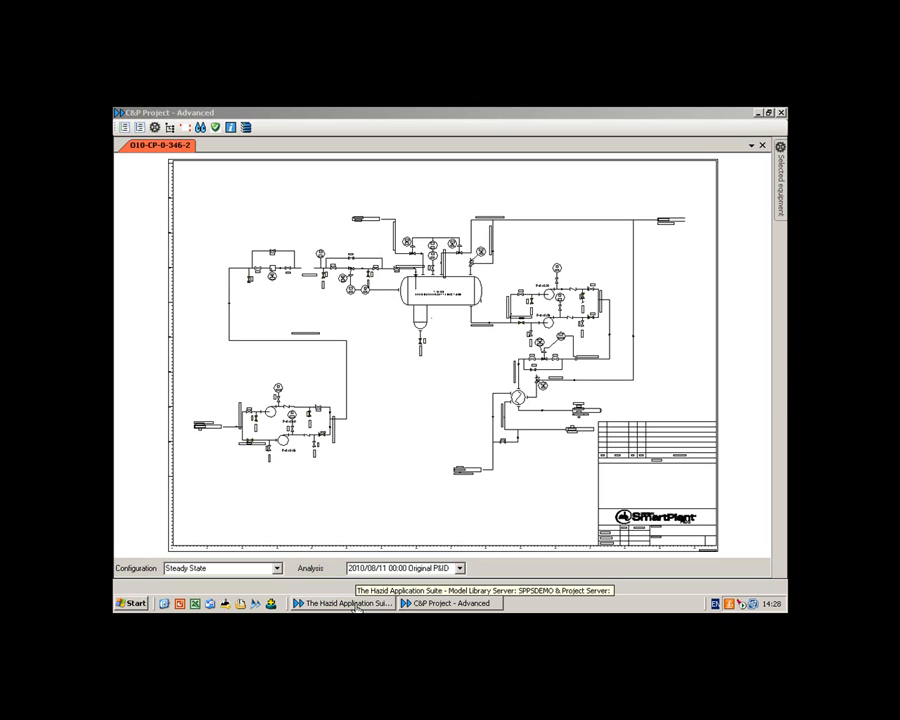
# Run Rules on C&P Project - Advanced from the Hazid Application Suite's Project Editor
pyautogui.click(343, 603)
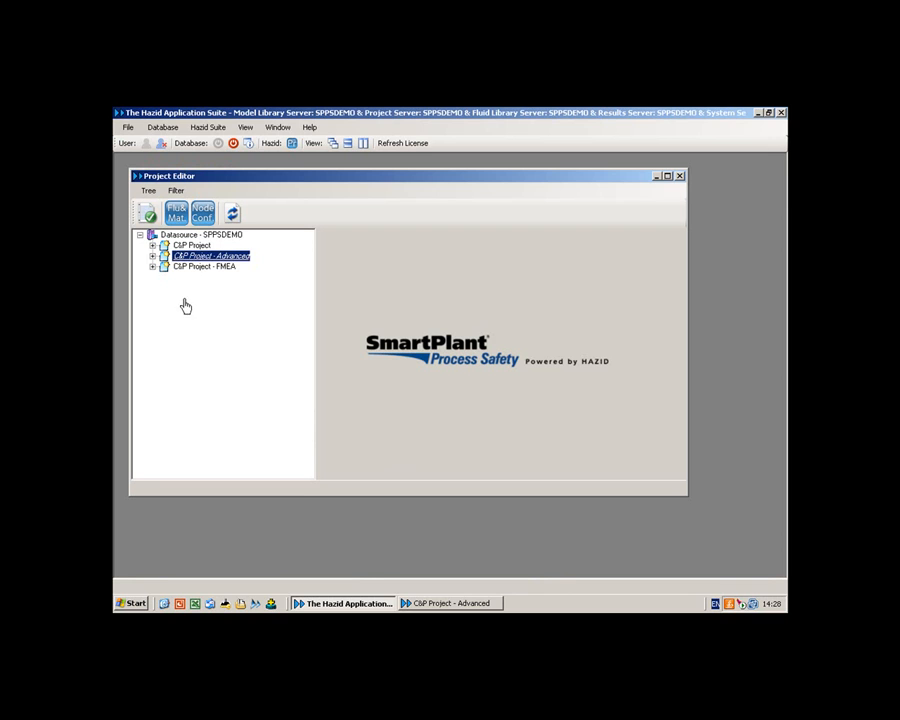
pyautogui.rightClick(191, 245)
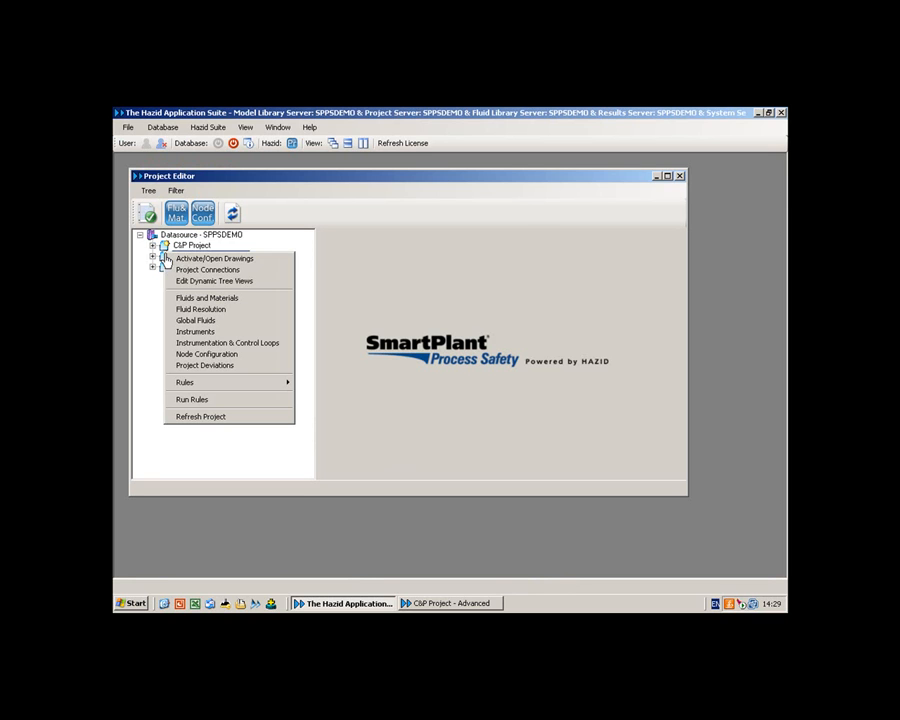
pyautogui.moveTo(191, 399)
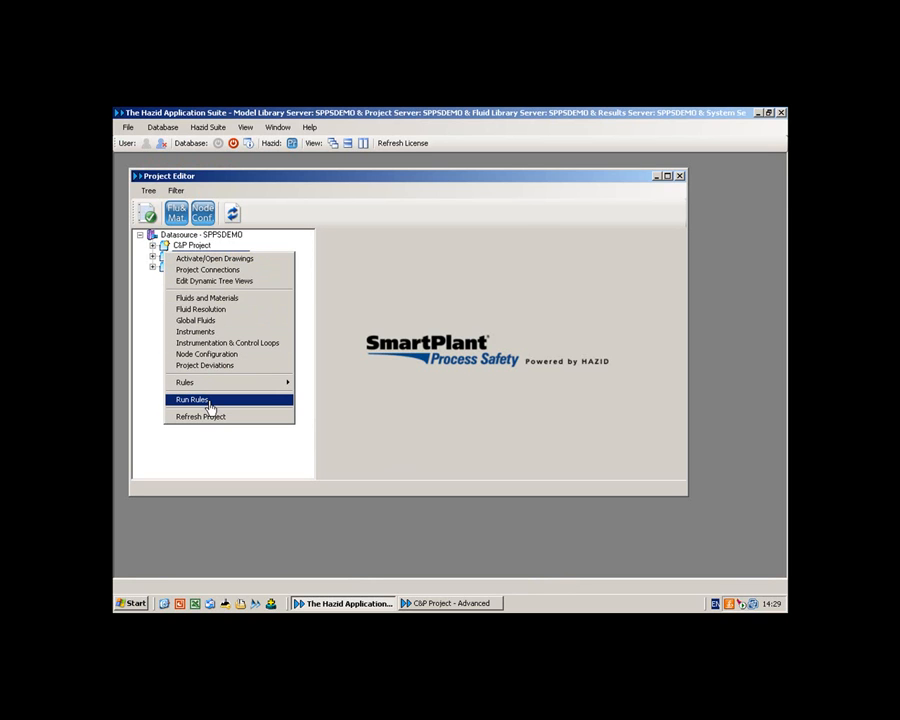
pyautogui.click(191, 399)
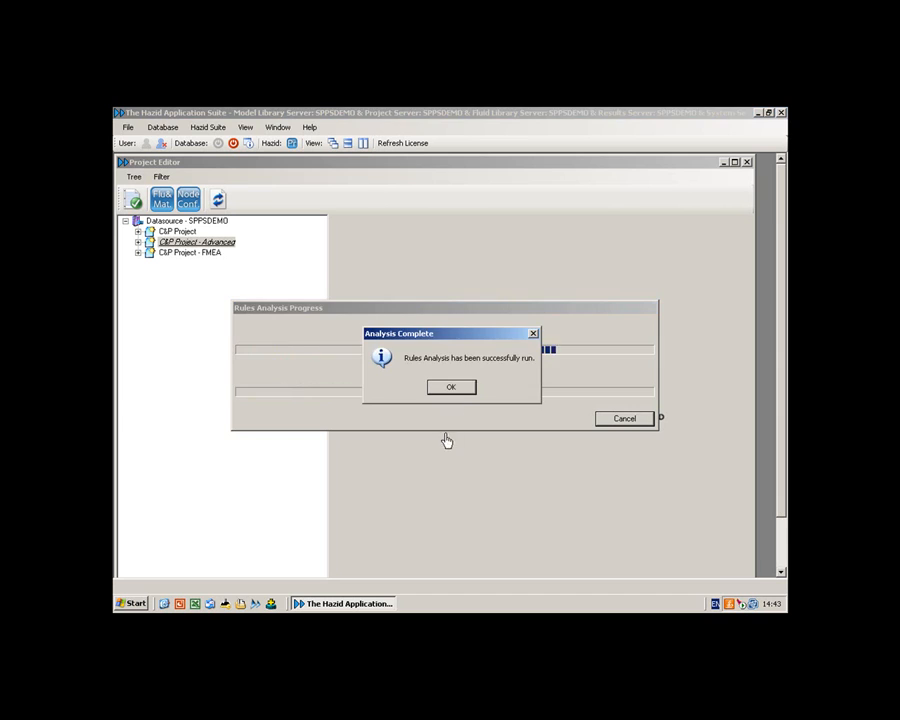
# Dismiss the Analysis Complete notice and reopen C&P Project - Advanced's action menu
pyautogui.click(450, 387)
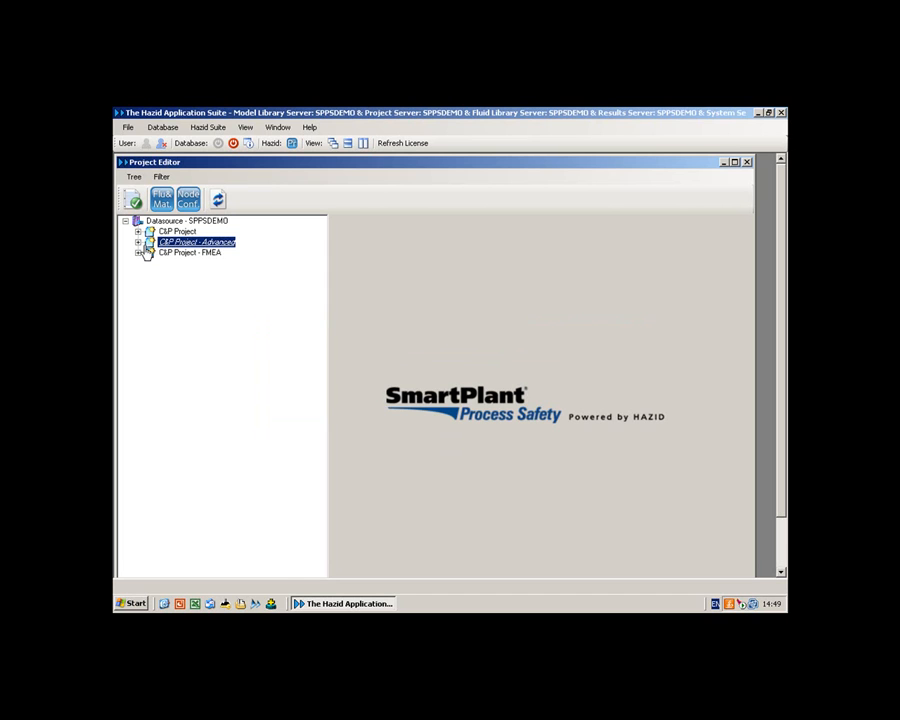
pyautogui.rightClick(196, 242)
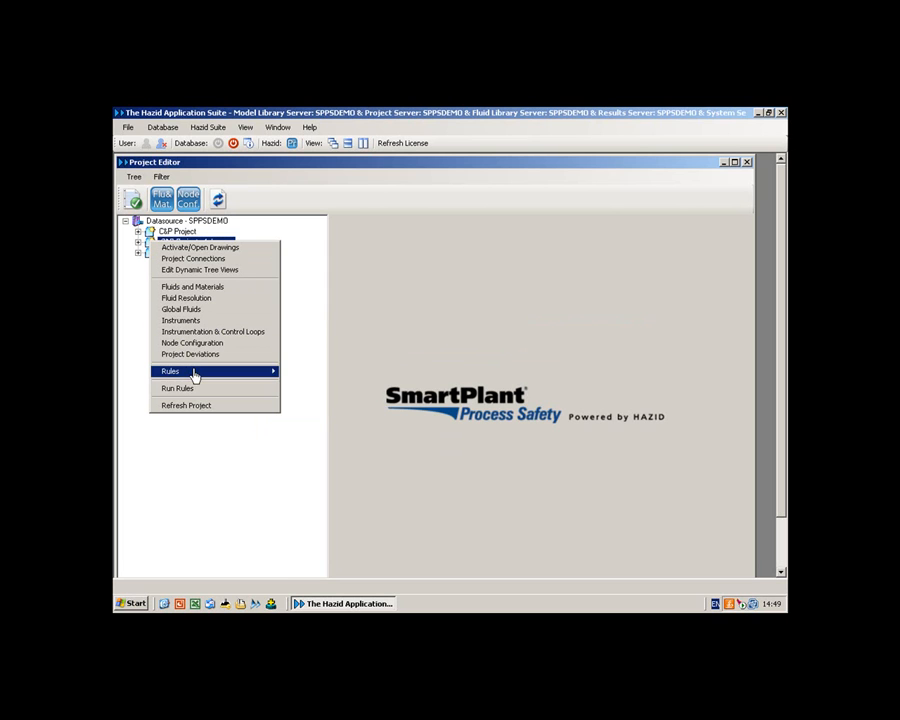
# Open rule results with Rule Type set to Recommended safety devices
pyautogui.click(178, 388)
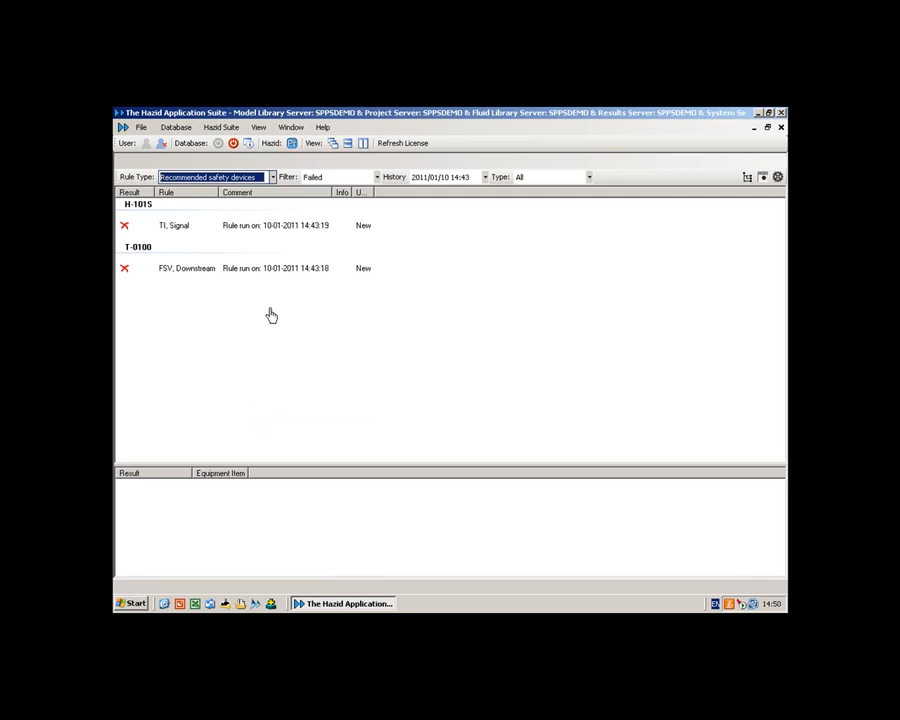
pyautogui.click(272, 177)
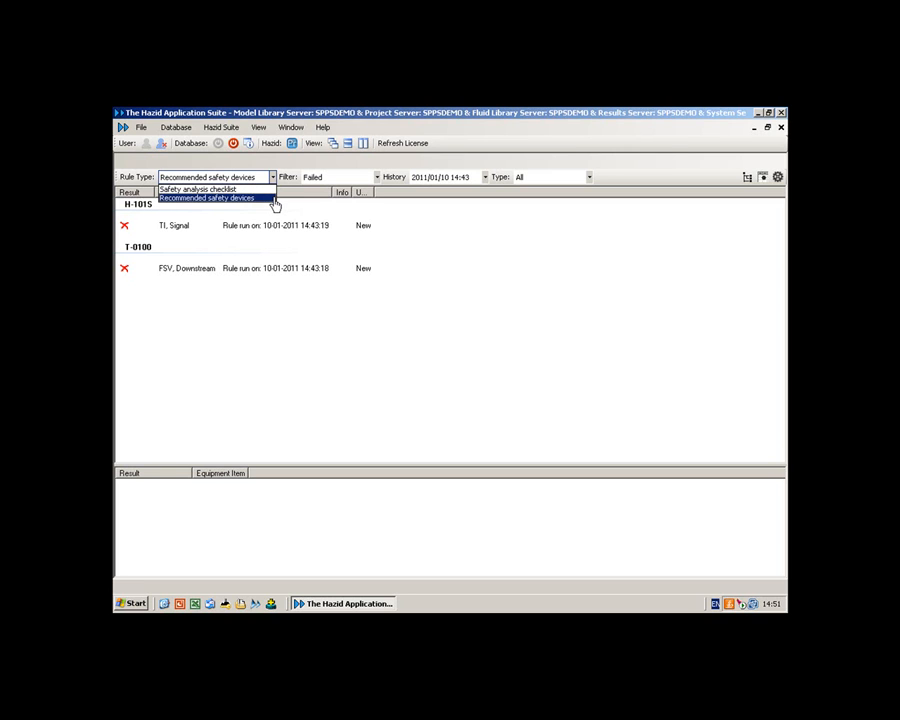
pyautogui.click(206, 197)
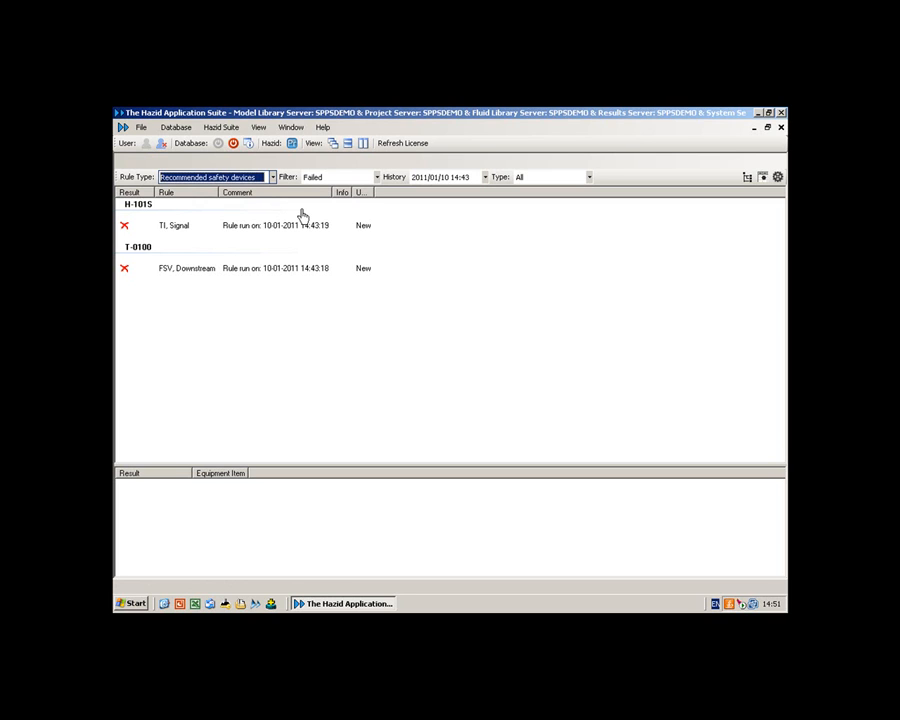
pyautogui.moveTo(340, 228)
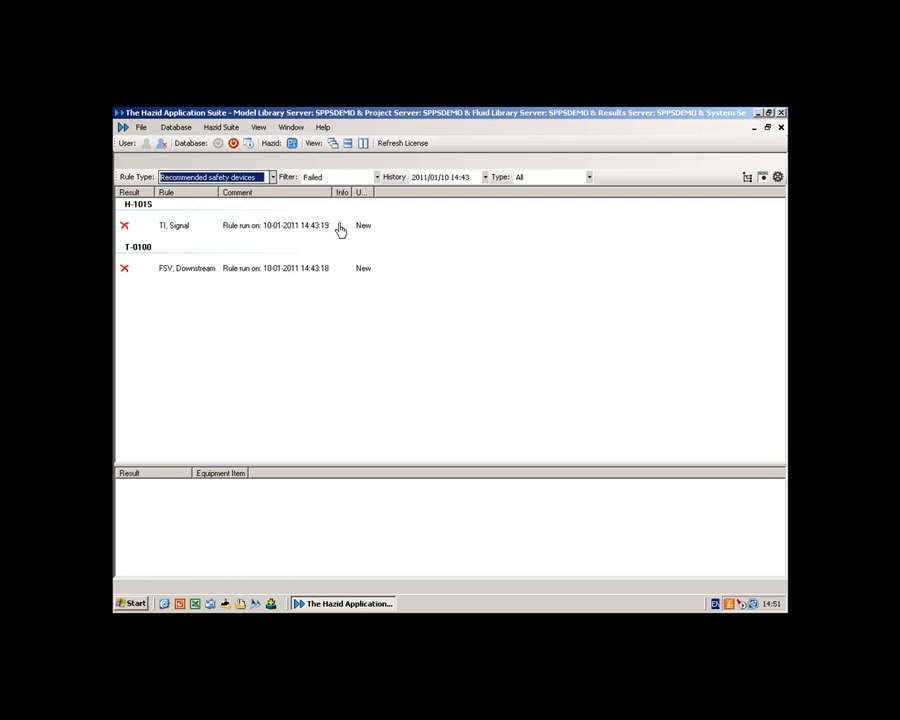
pyautogui.moveTo(283, 211)
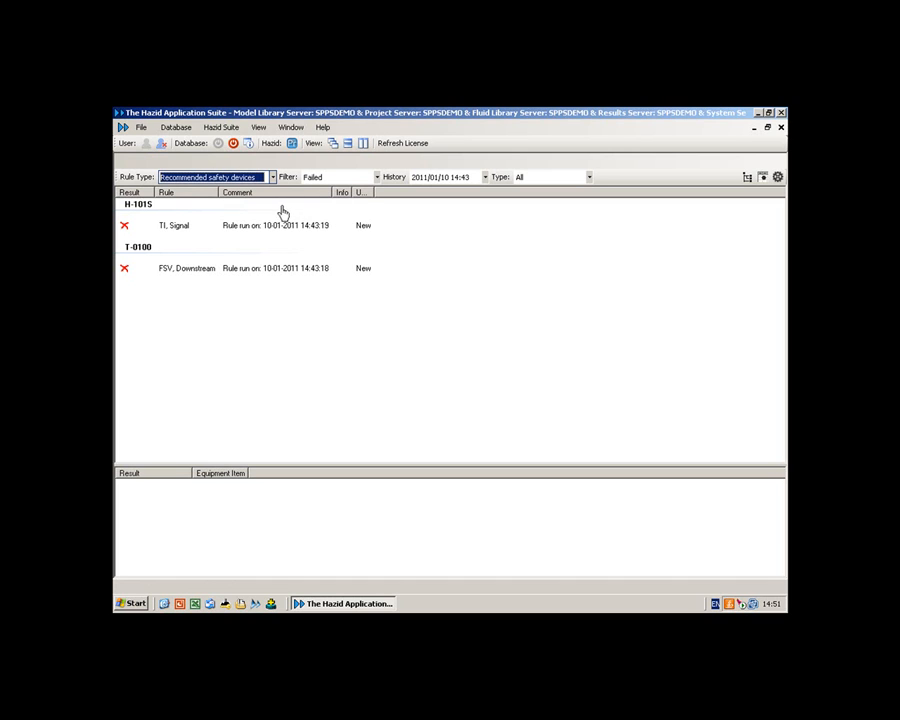
pyautogui.moveTo(249, 253)
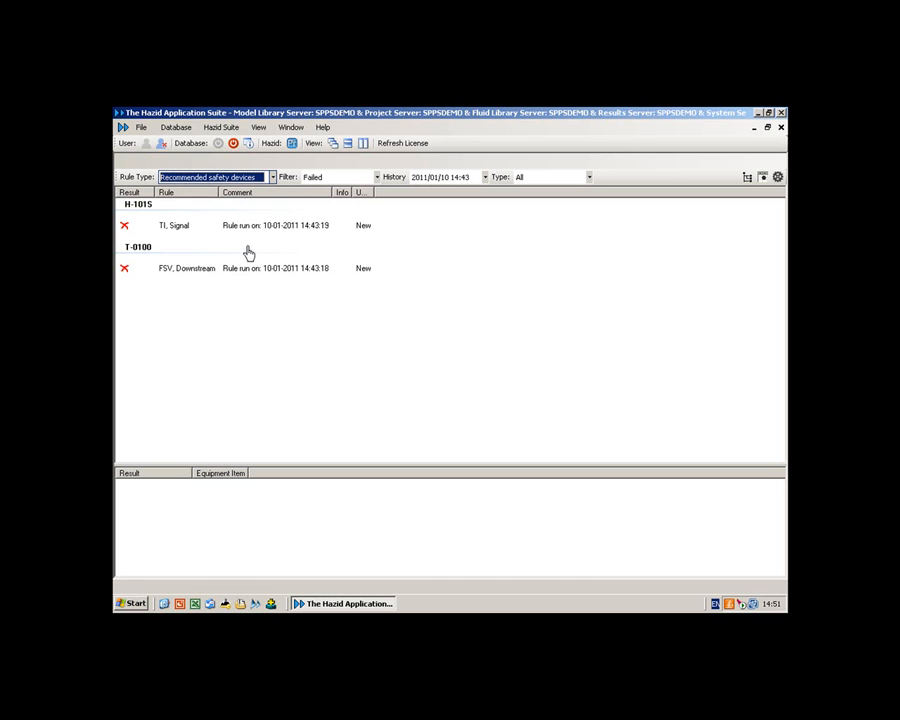
pyautogui.moveTo(282, 255)
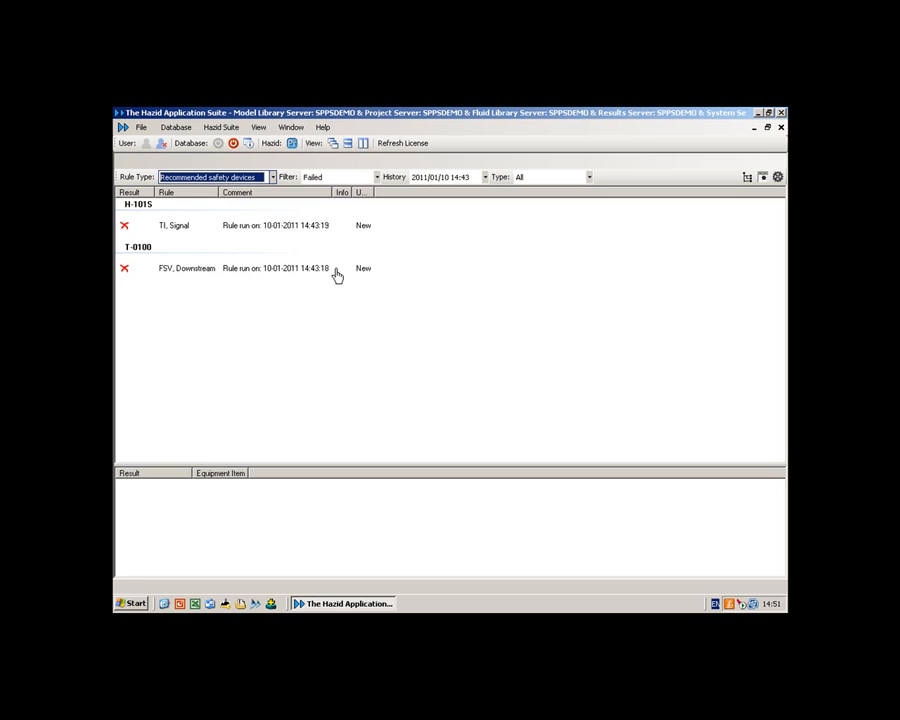
pyautogui.moveTo(338, 217)
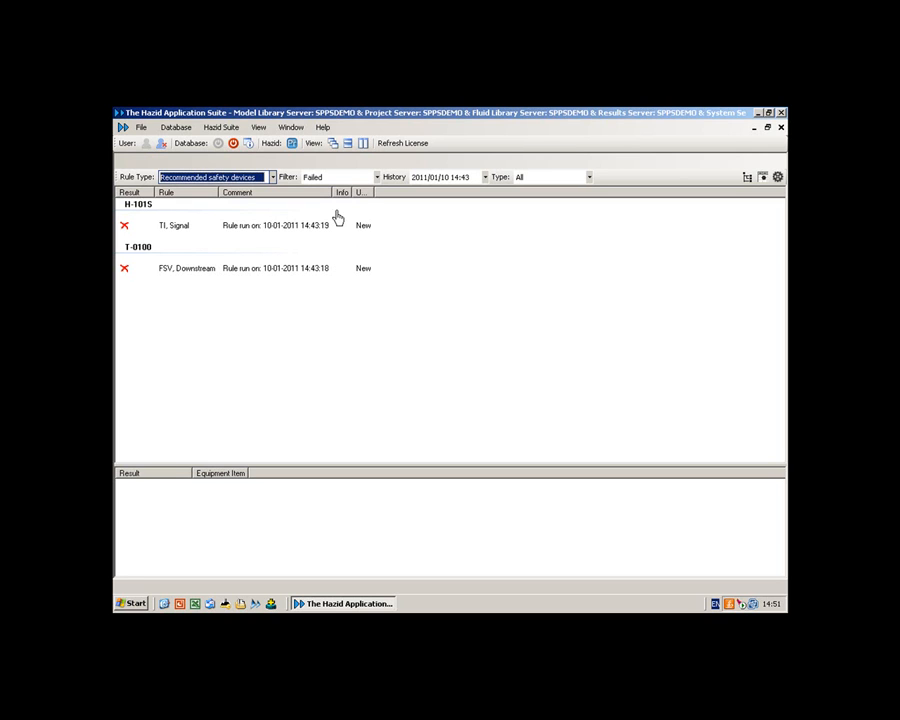
pyautogui.moveTo(191, 245)
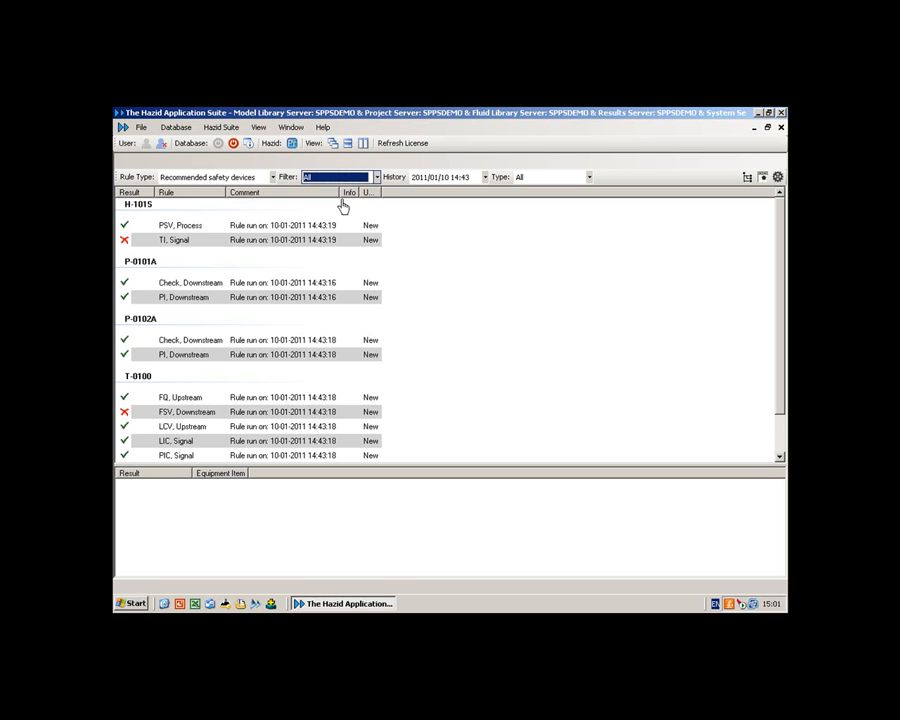
# Set the results Filter to Failed, leaving H-101S and T-0100 failures
pyautogui.click(376, 177)
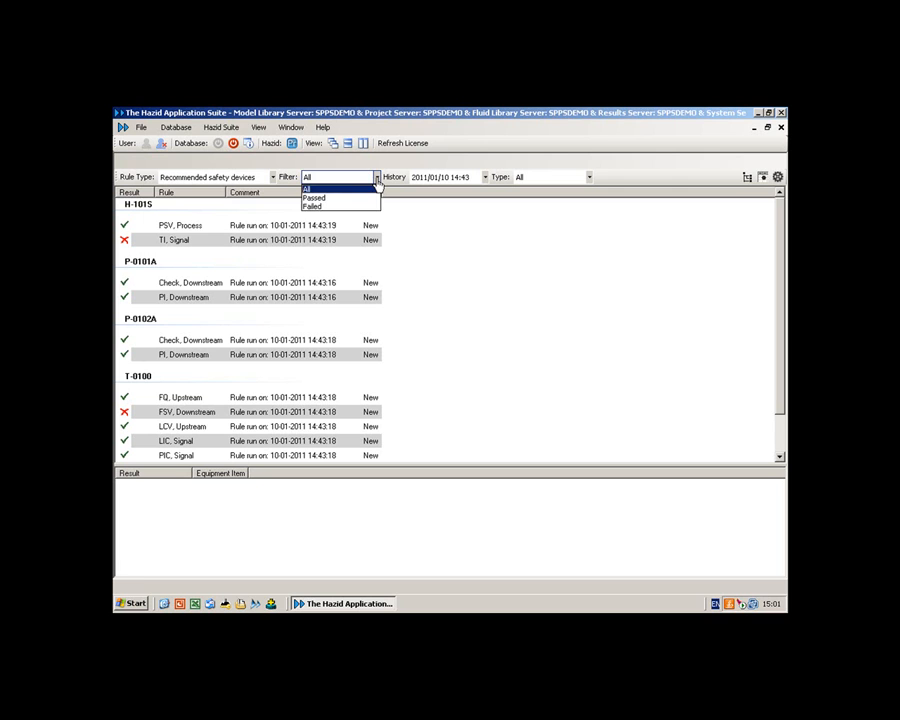
pyautogui.click(312, 206)
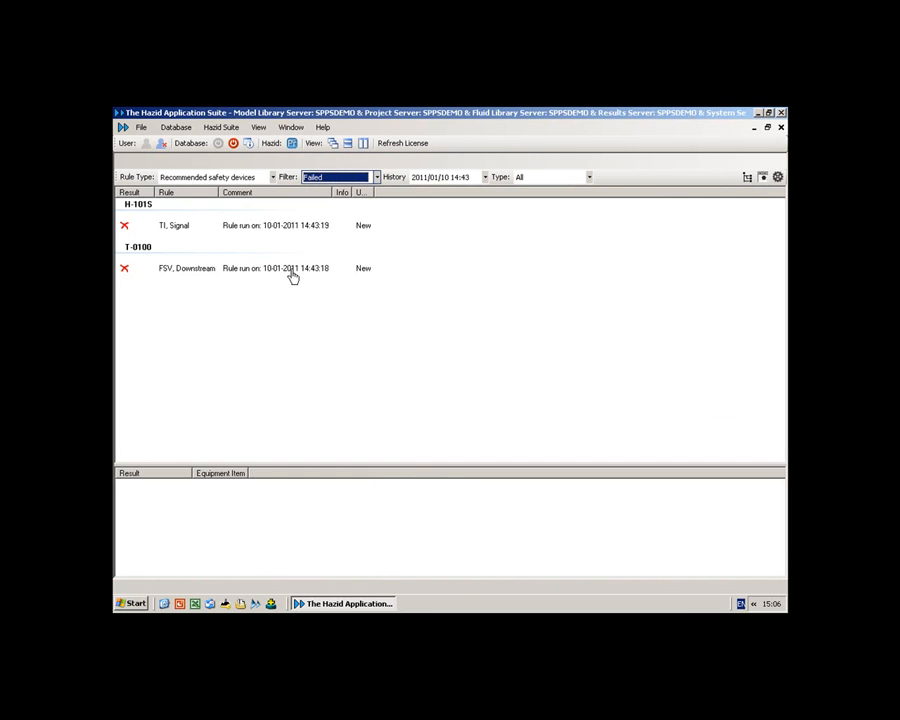
pyautogui.moveTo(155, 257)
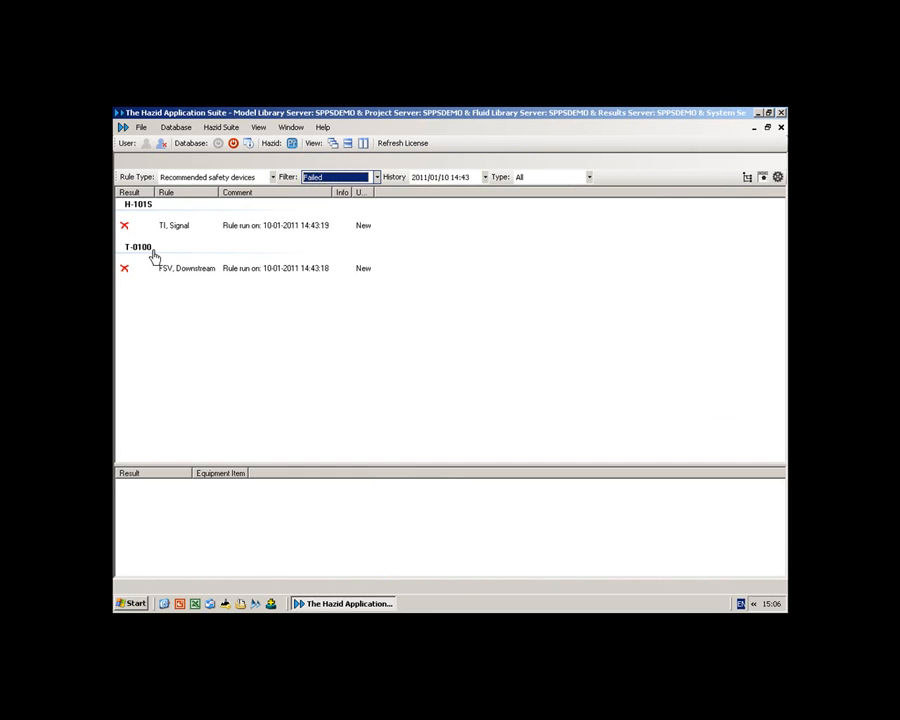
pyautogui.moveTo(160, 280)
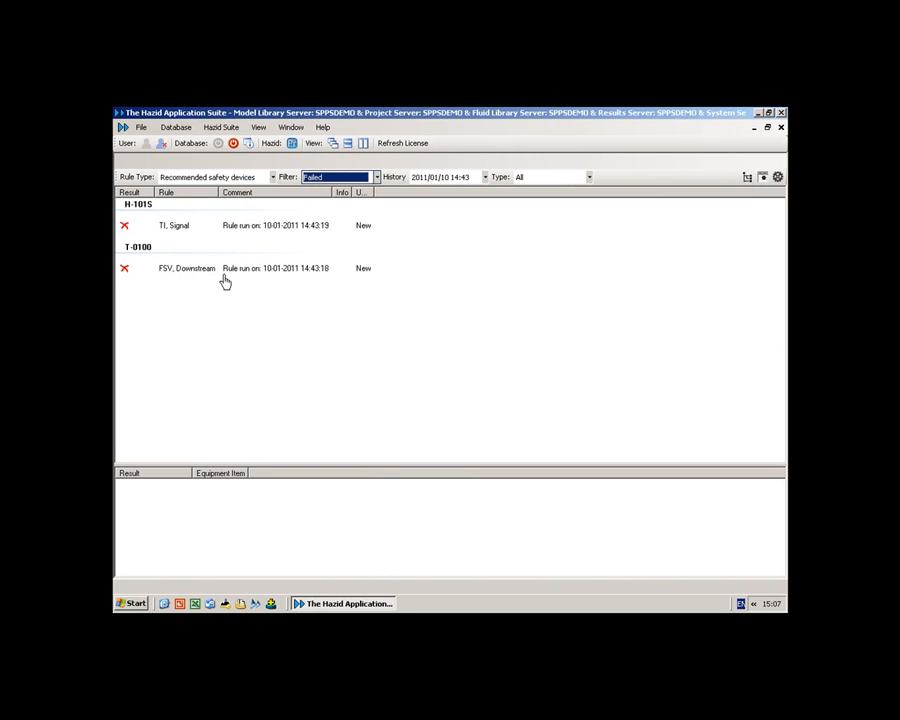
pyautogui.moveTo(222, 280)
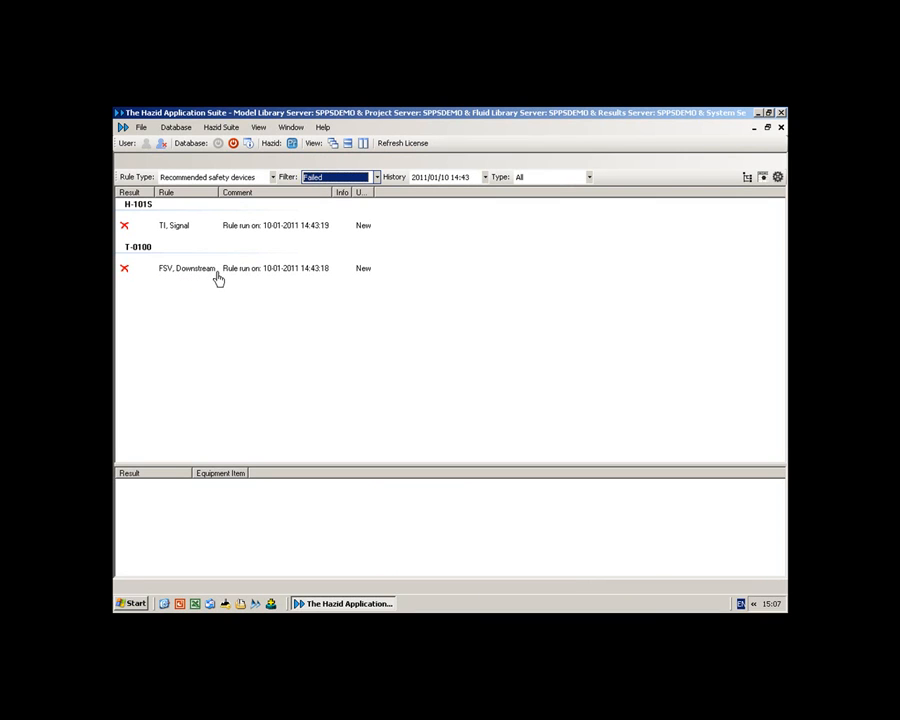
# Override FSV Downstream to Passed with comment 'Only required on atmospheric pressure vessel'
pyautogui.doubleClick(186, 268)
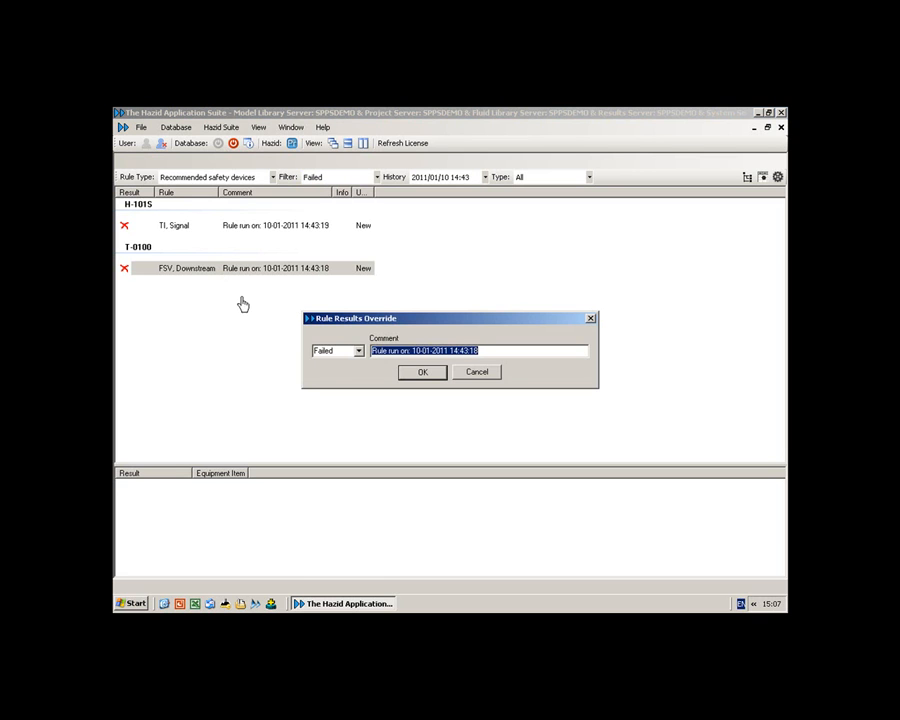
pyautogui.click(358, 350)
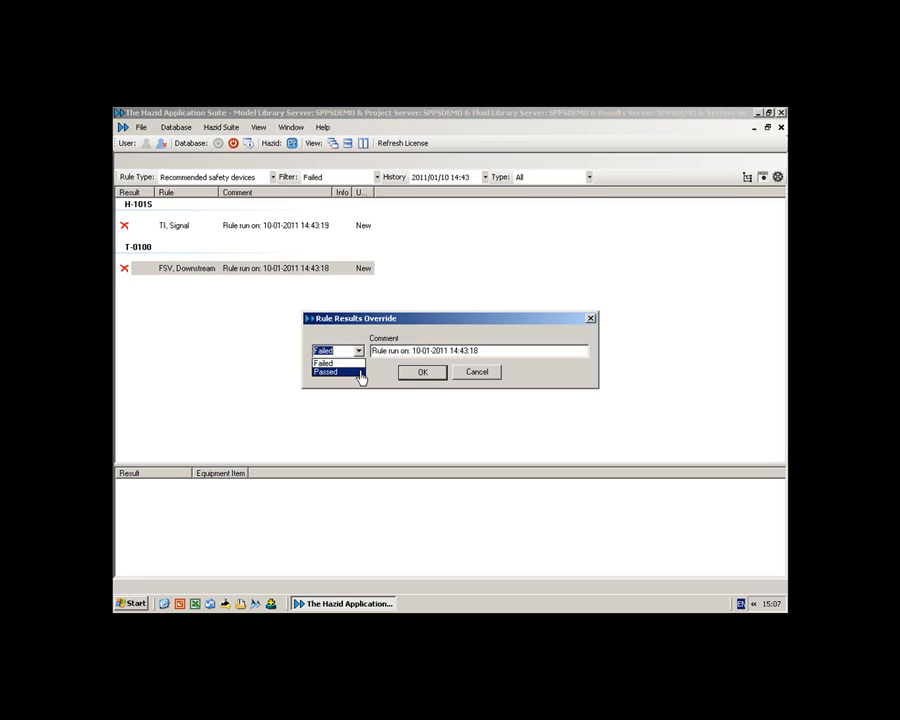
pyautogui.click(325, 372)
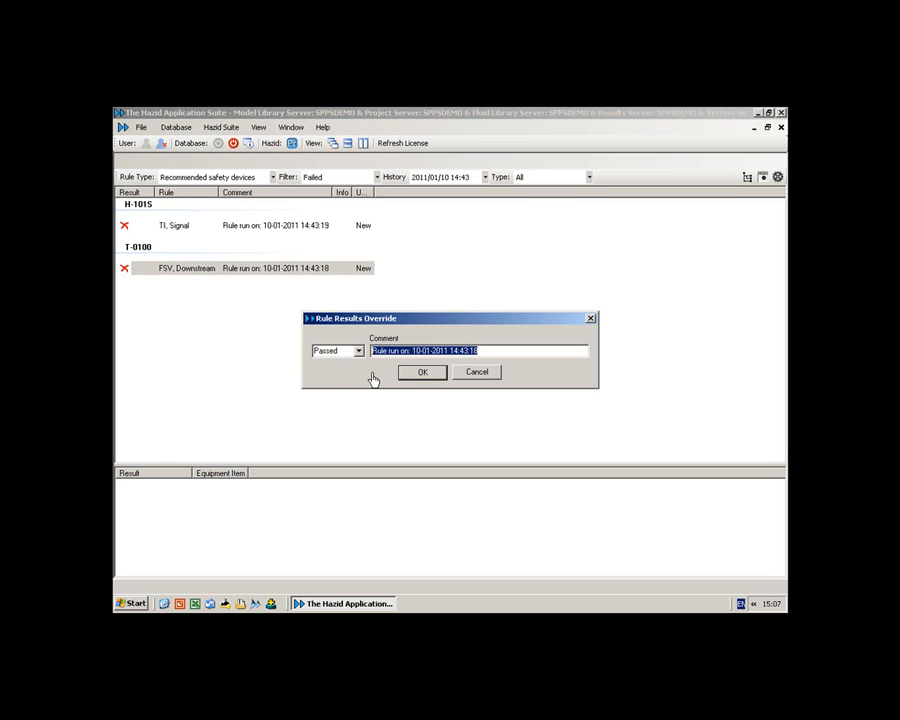
pyautogui.write('Only required on a')
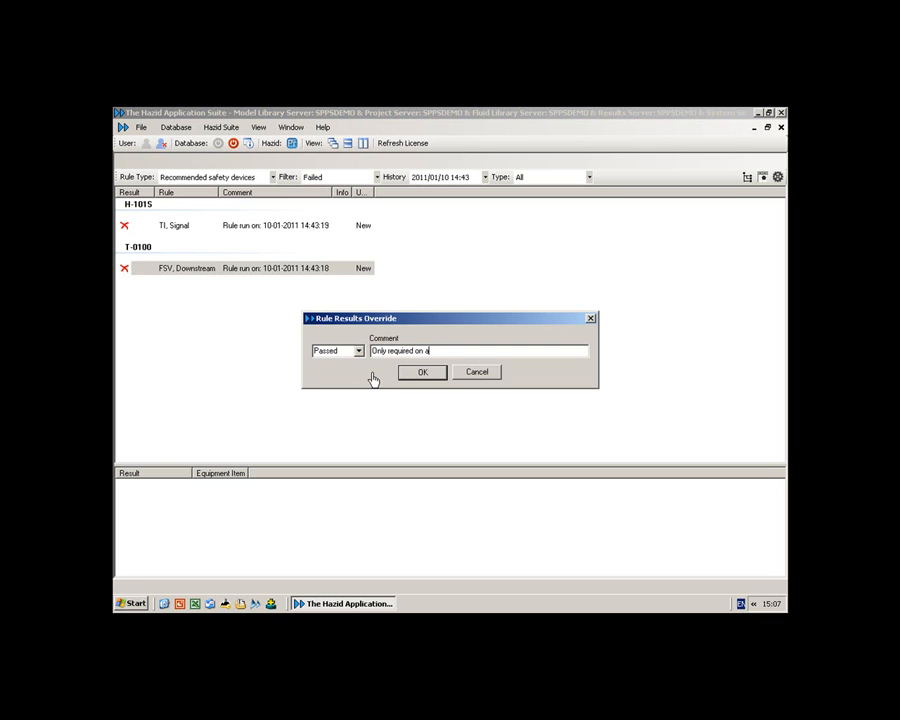
pyautogui.write('tmospheric pressure v')
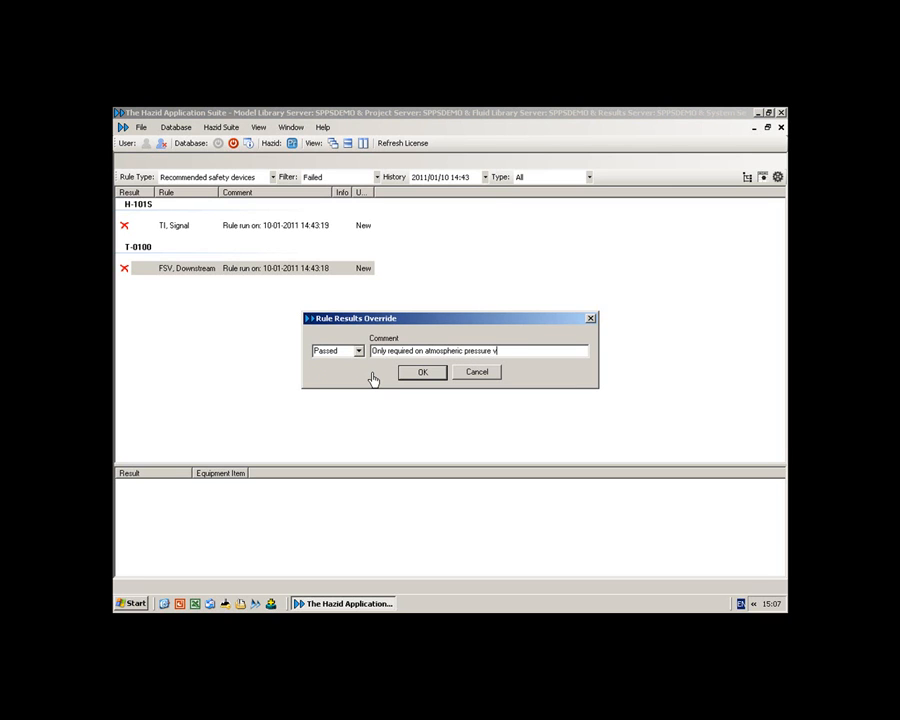
pyautogui.write('essel')
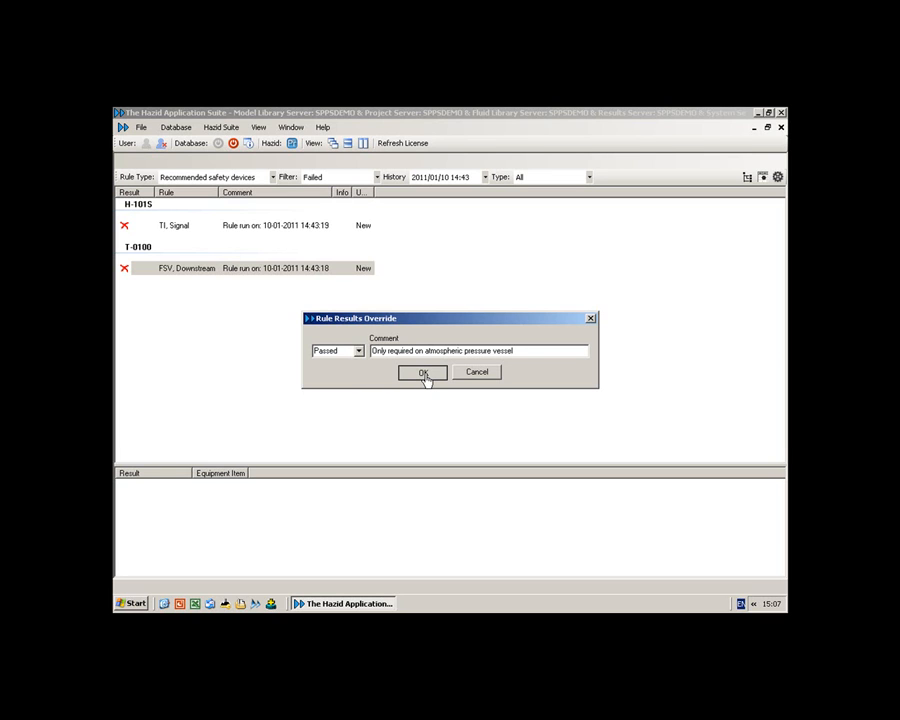
pyautogui.click(423, 372)
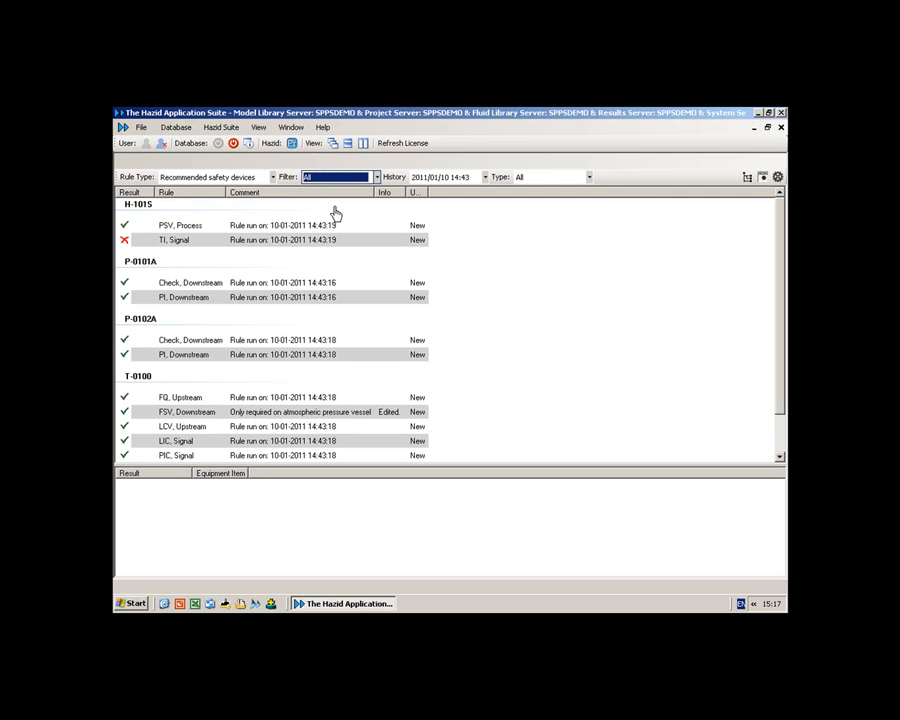
pyautogui.moveTo(312, 358)
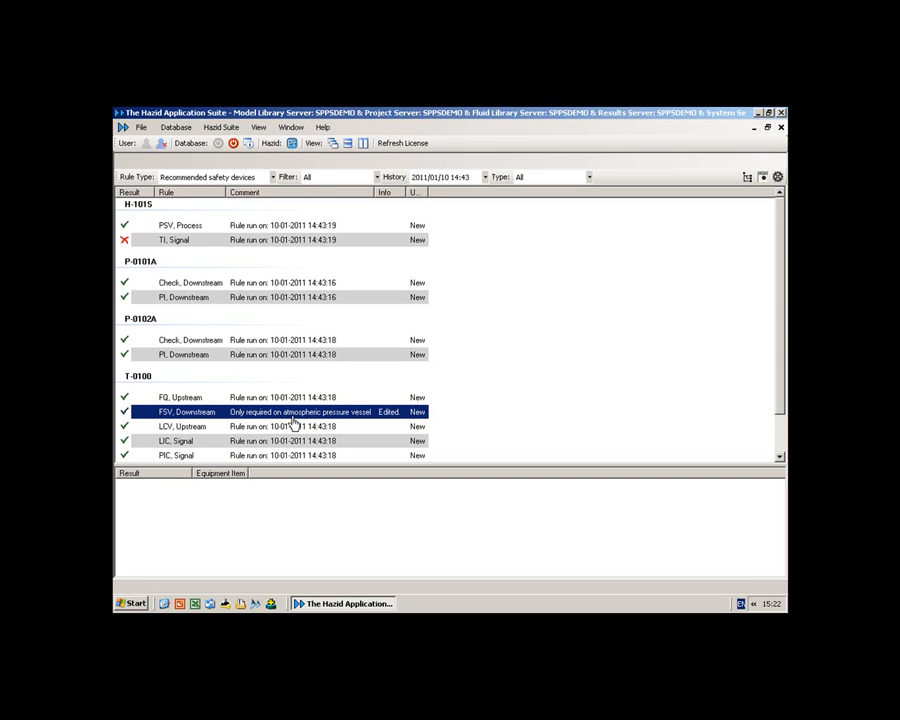
pyautogui.moveTo(277, 424)
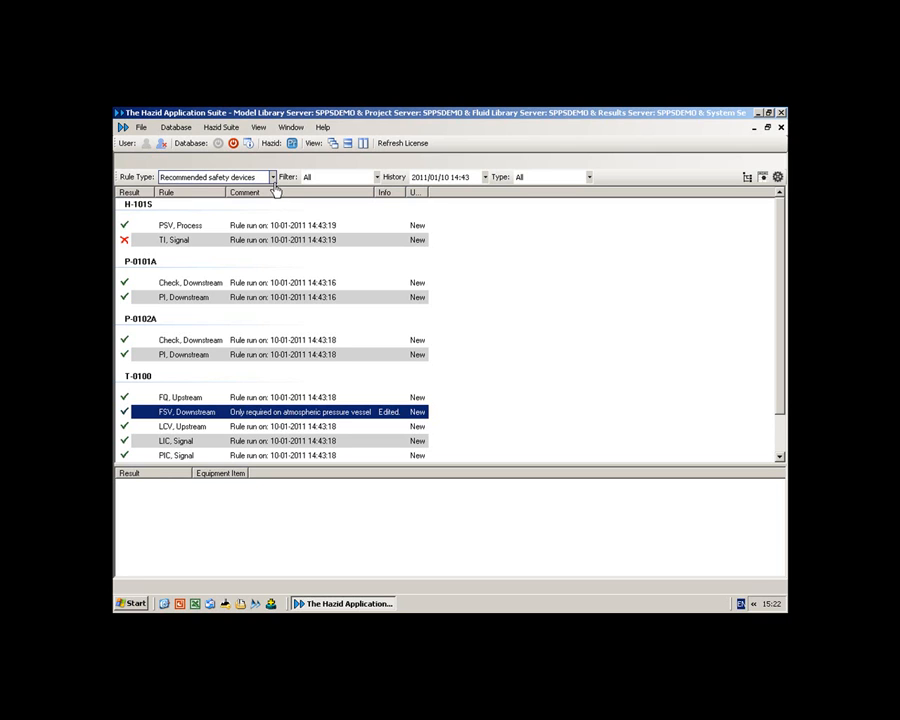
# Show failed Safety analysis checklist results and PSV Check's offending device PSV-100
pyautogui.click(272, 177)
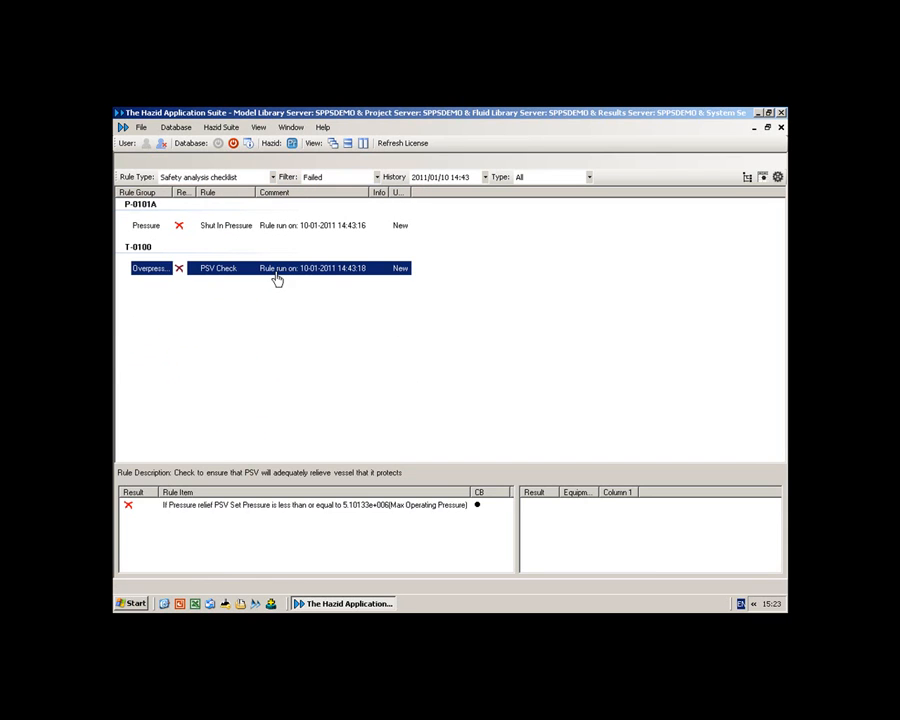
pyautogui.moveTo(275, 311)
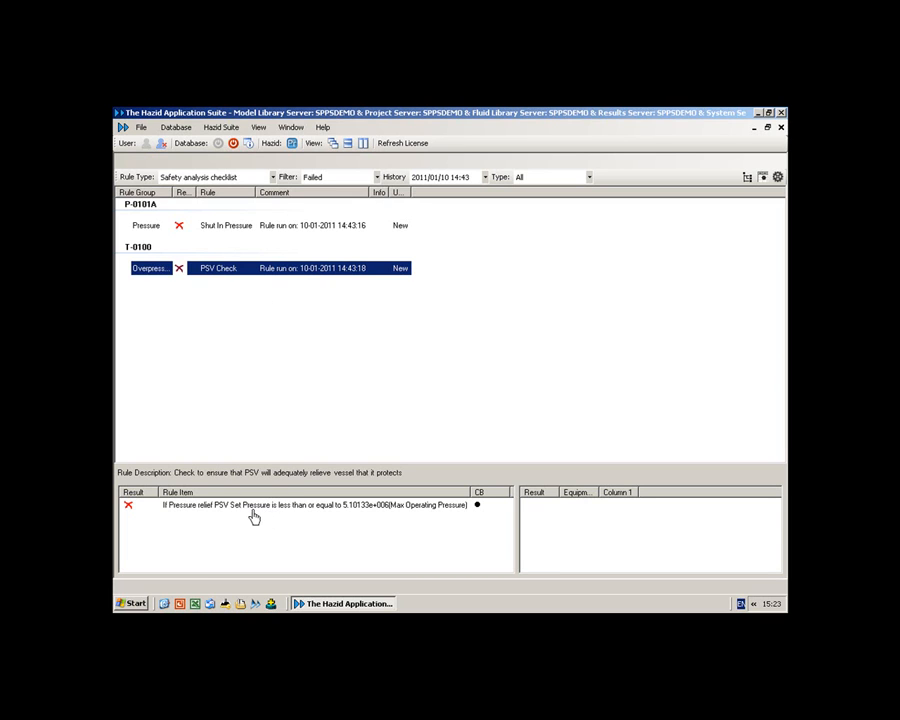
pyautogui.moveTo(271, 515)
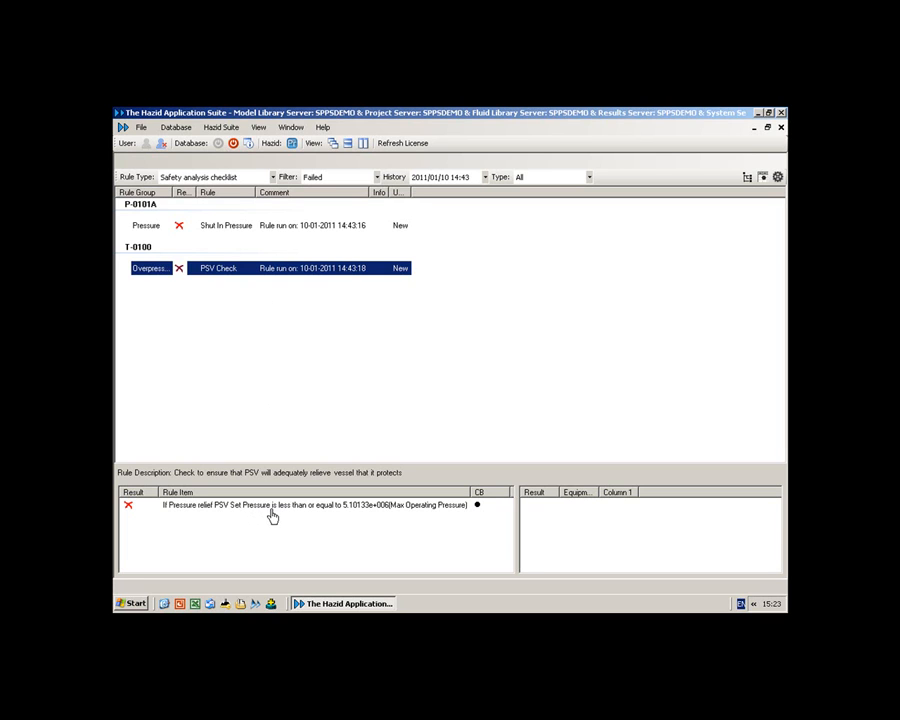
pyautogui.moveTo(290, 517)
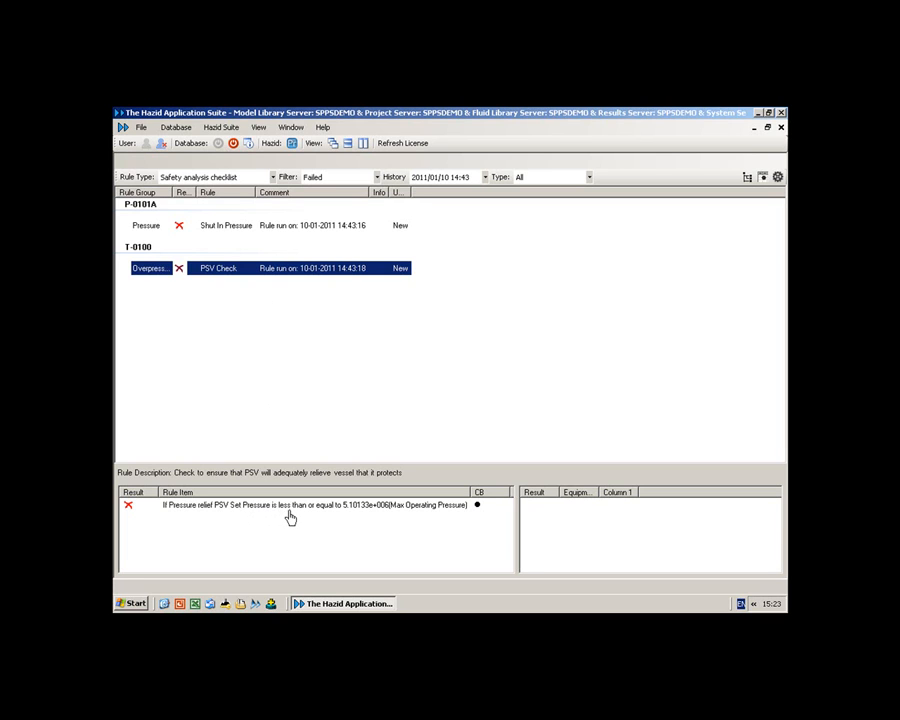
pyautogui.click(300, 505)
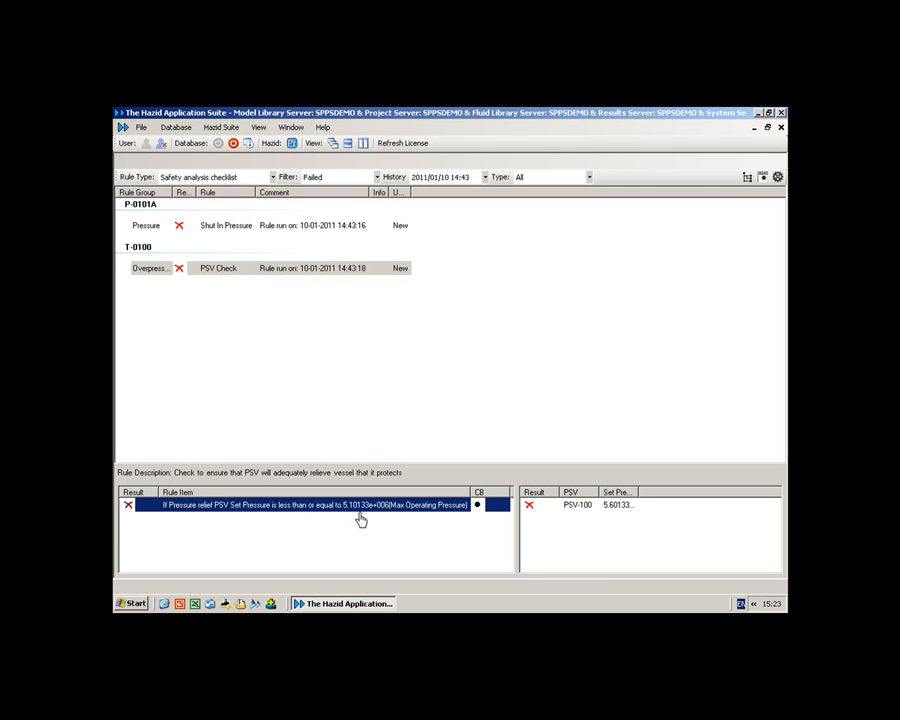
pyautogui.moveTo(539, 513)
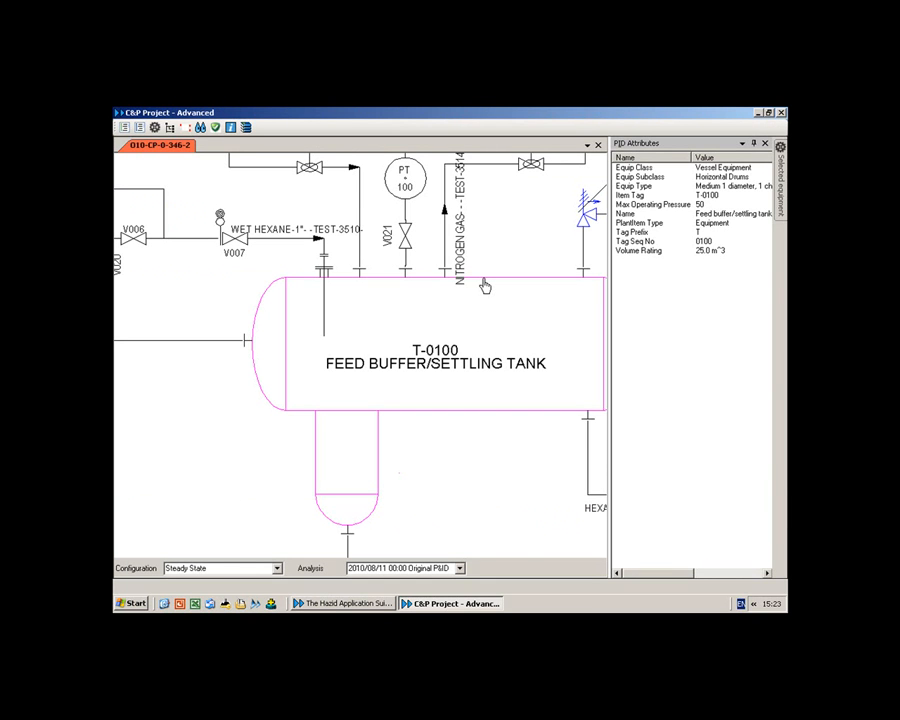
pyautogui.moveTo(595, 226)
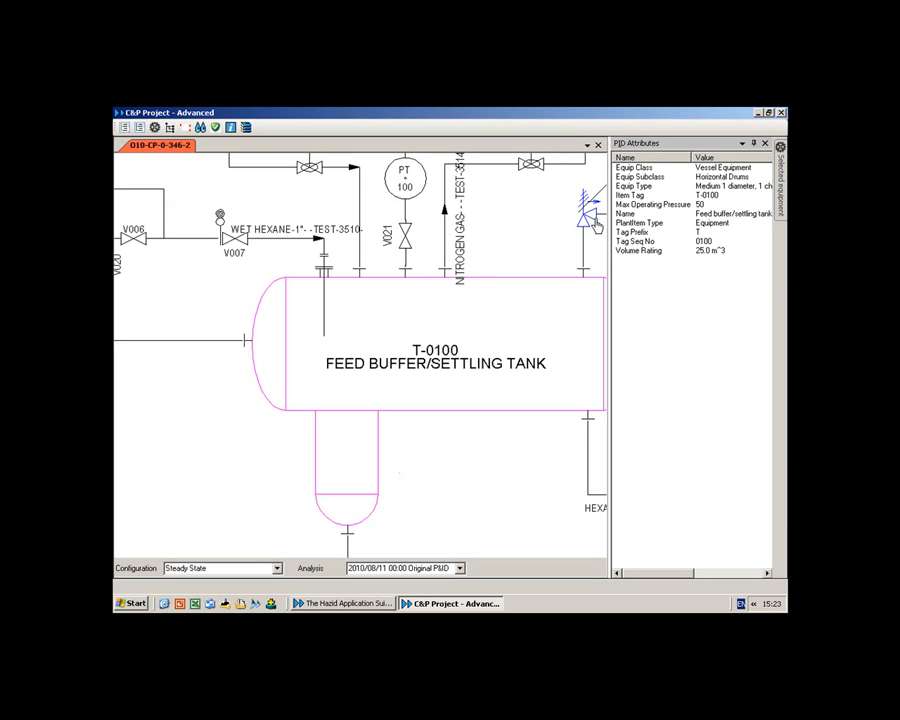
# View PSV-100's PID Attributes on T-0100, then return to Hazid
pyautogui.click(588, 205)
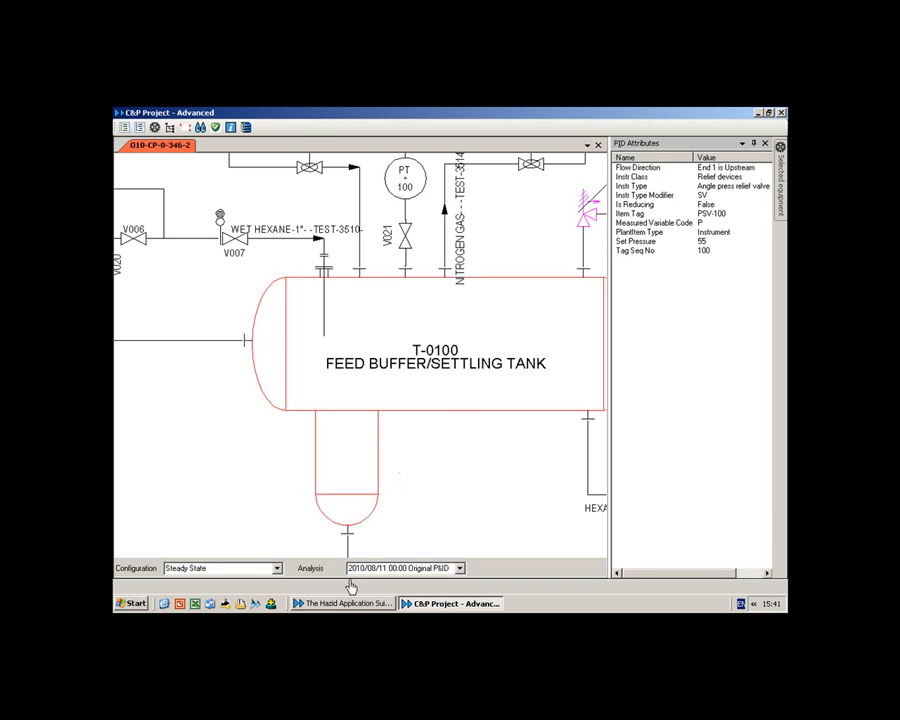
pyautogui.click(342, 603)
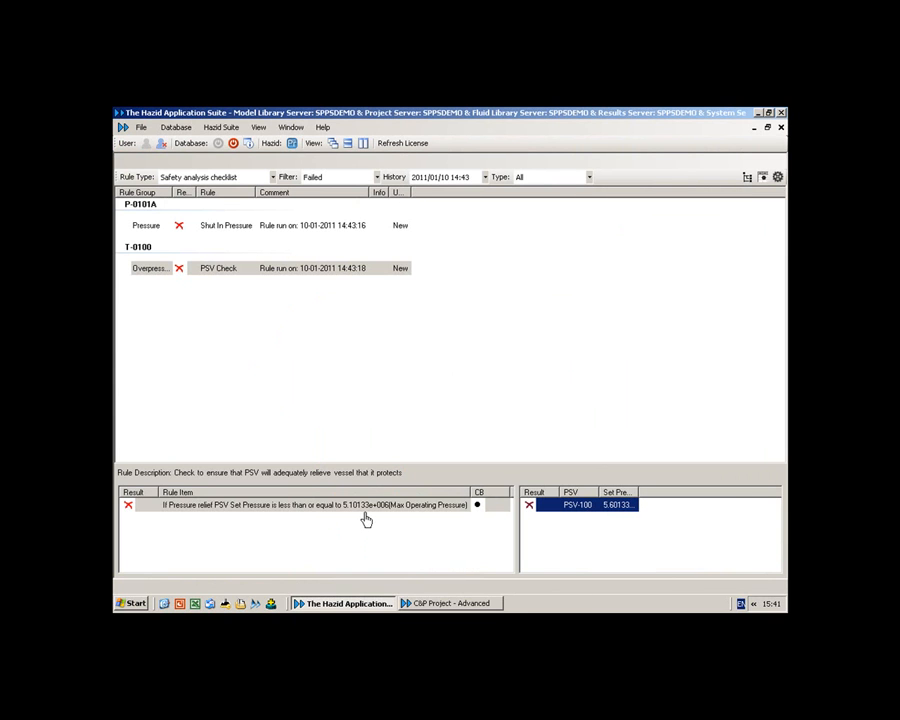
pyautogui.click(300, 505)
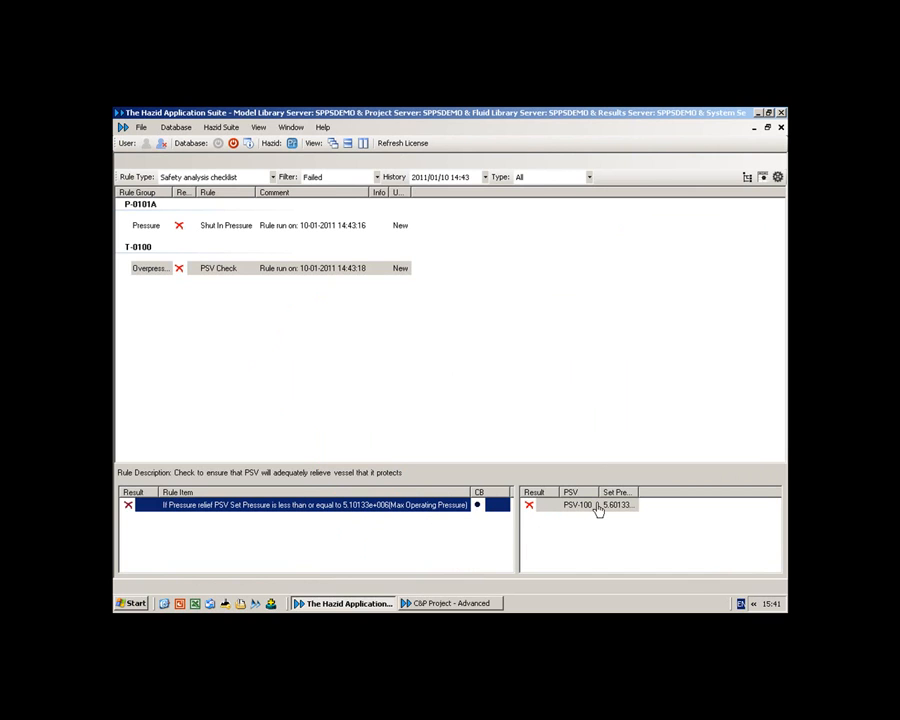
pyautogui.click(590, 504)
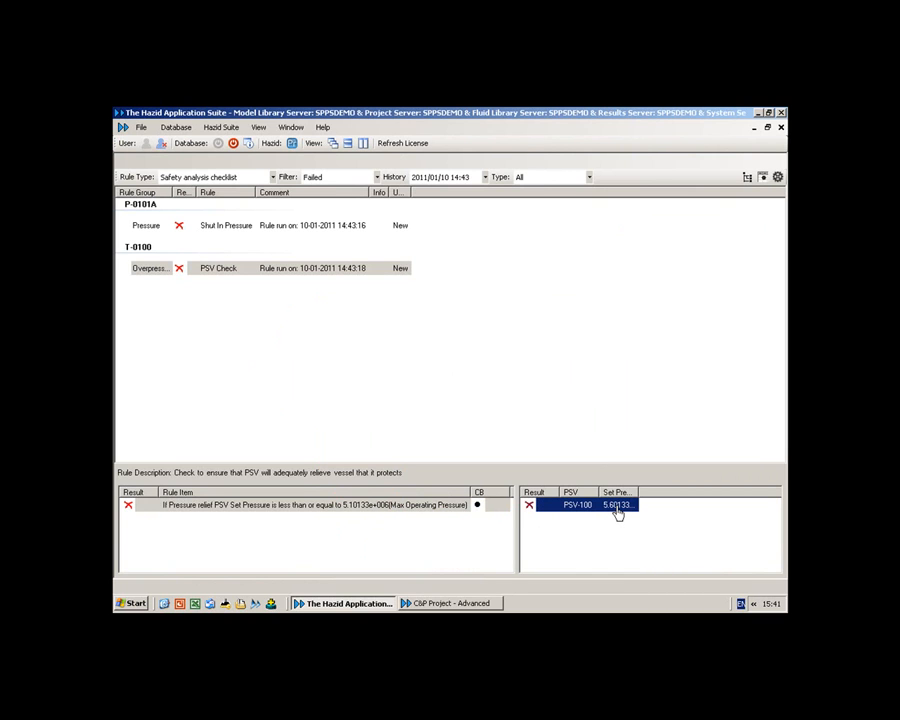
pyautogui.moveTo(628, 515)
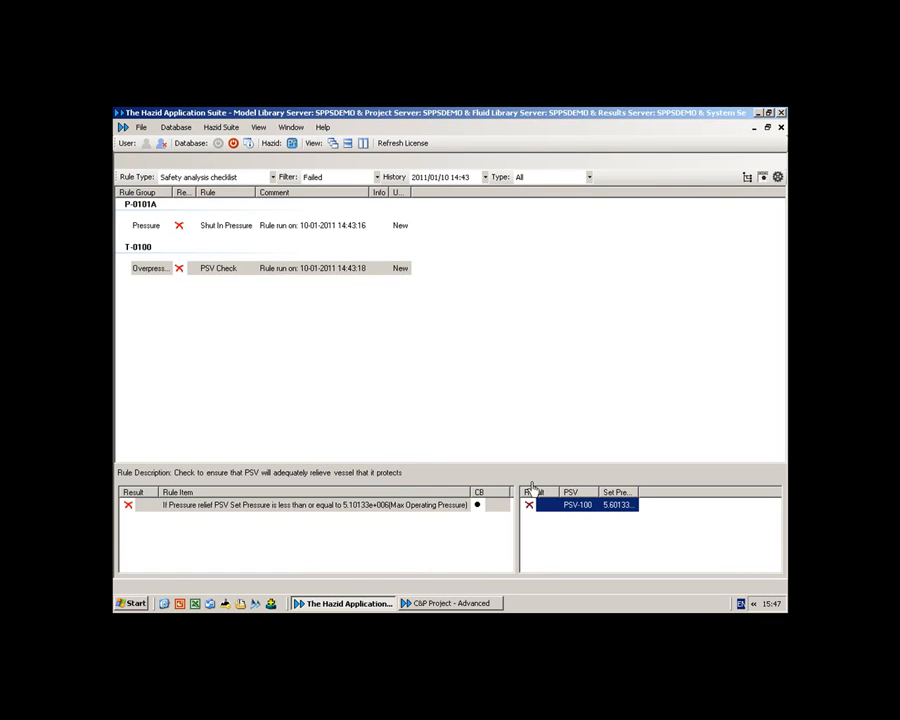
pyautogui.moveTo(378, 353)
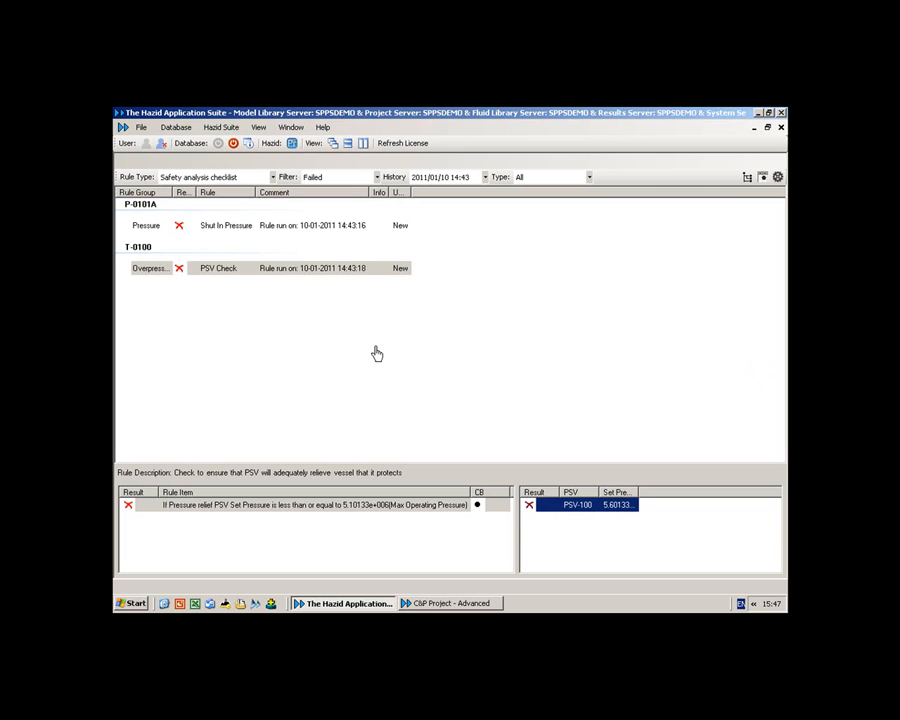
pyautogui.moveTo(293, 279)
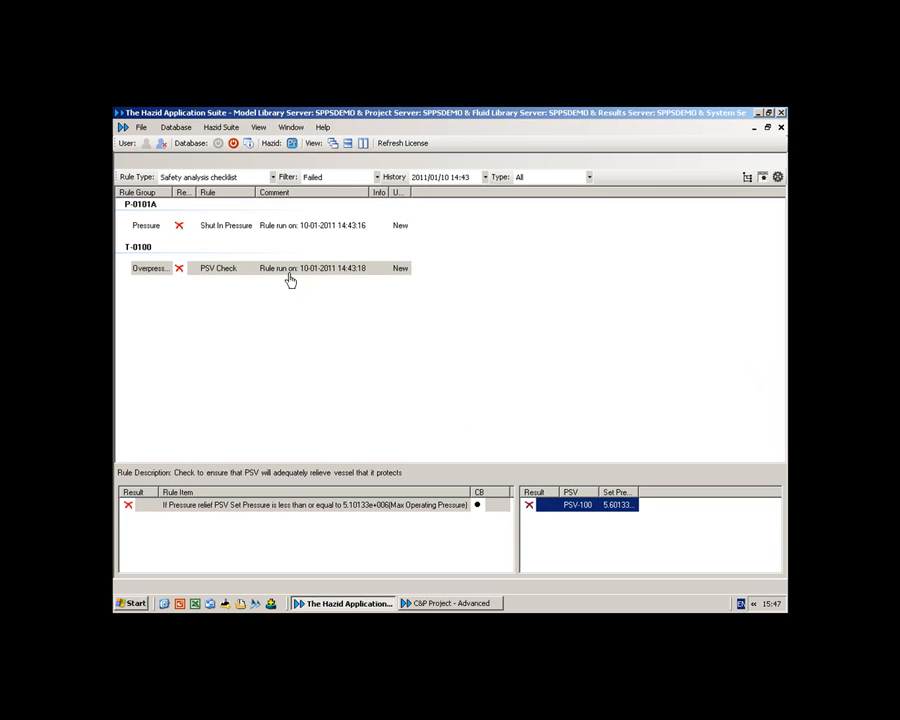
# Create a PSV Check action 'check PSV100 against T0100 MAWP', due 15 January 2011
pyautogui.rightClick(290, 268)
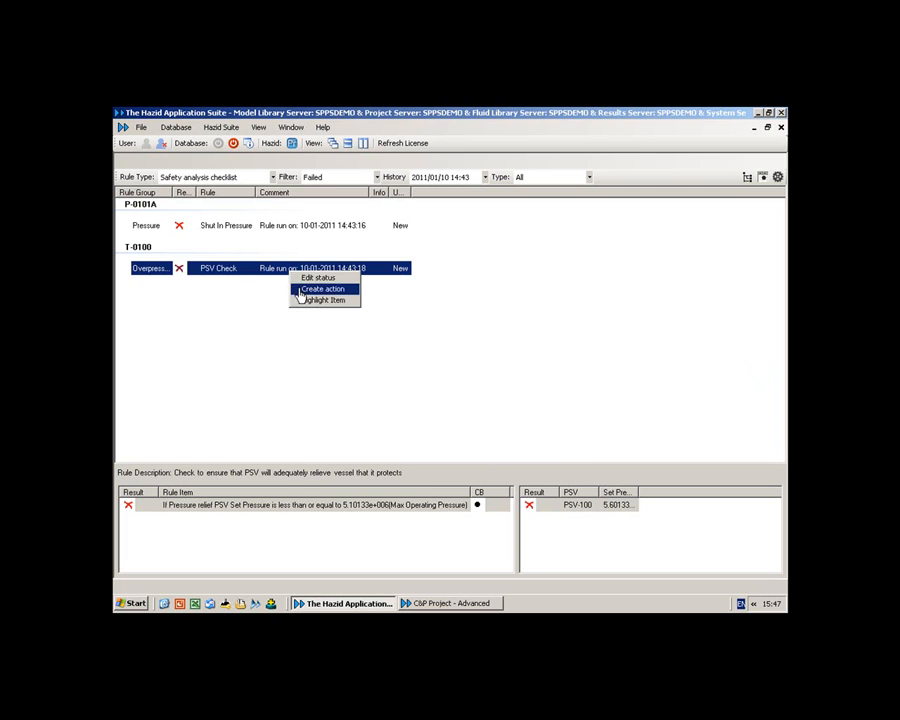
pyautogui.click(323, 288)
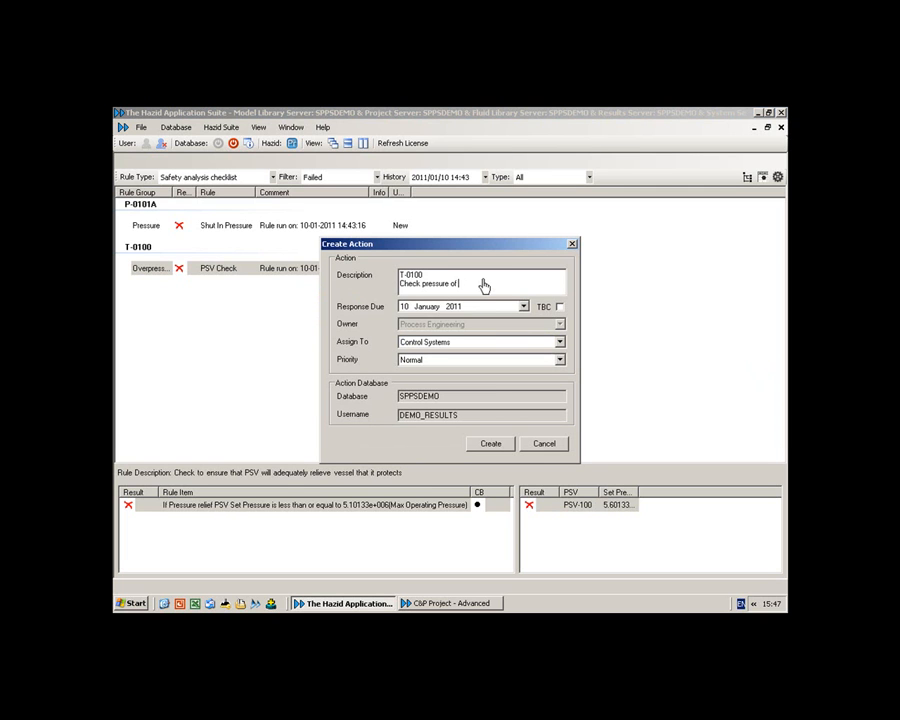
pyautogui.write('PSV100 against T')
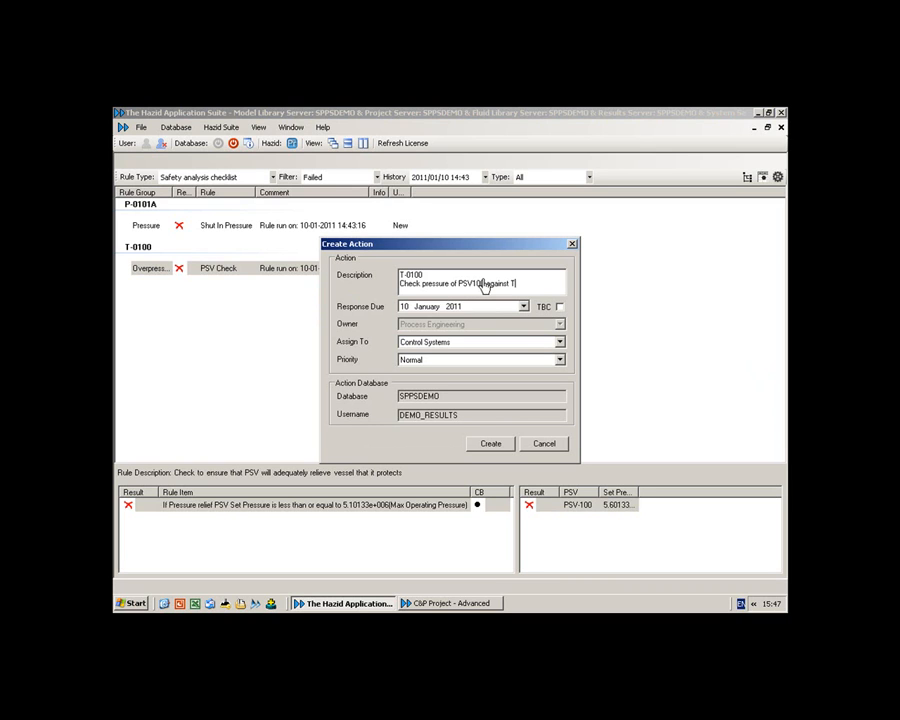
pyautogui.write('0100')
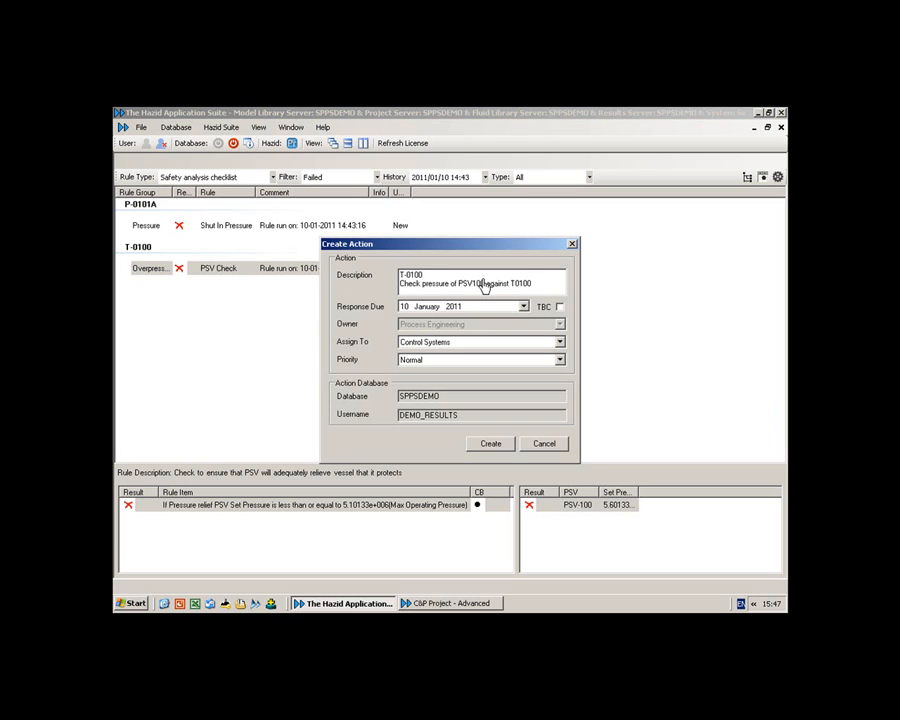
pyautogui.write('MAWP')
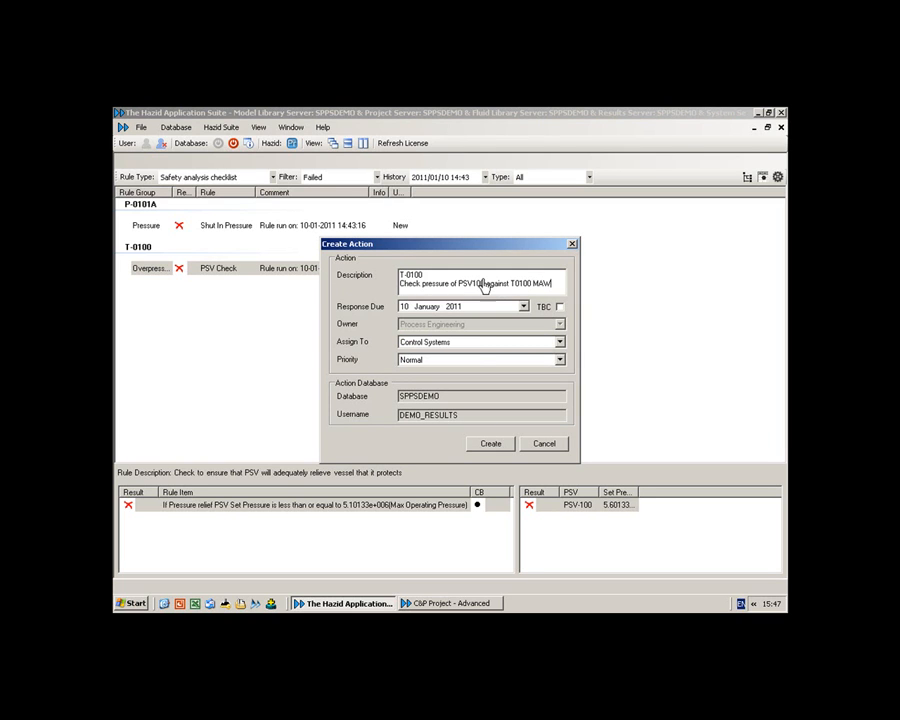
pyautogui.write('P')
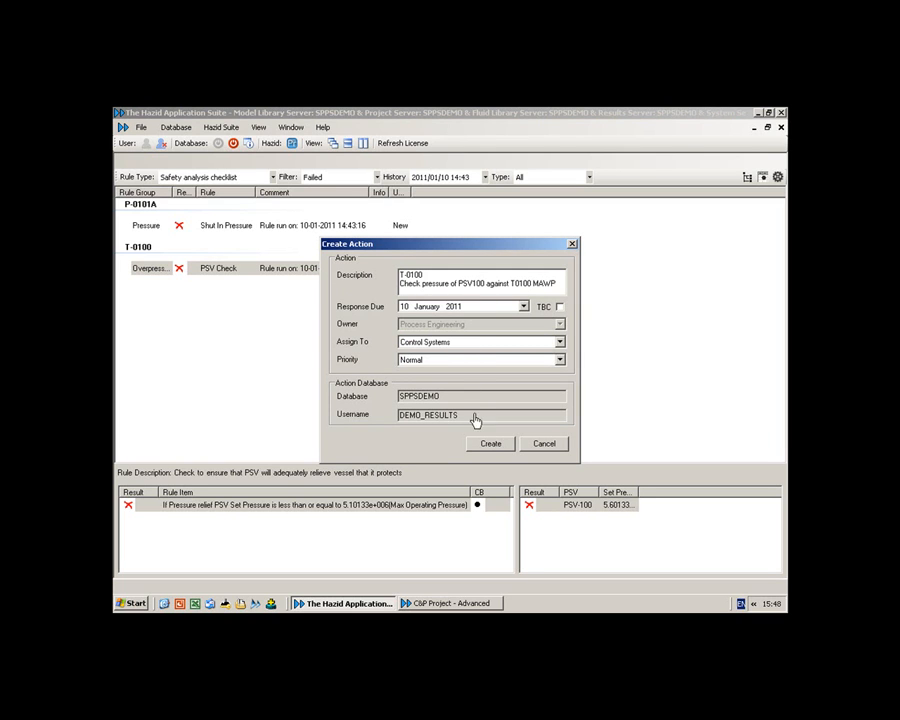
pyautogui.click(524, 306)
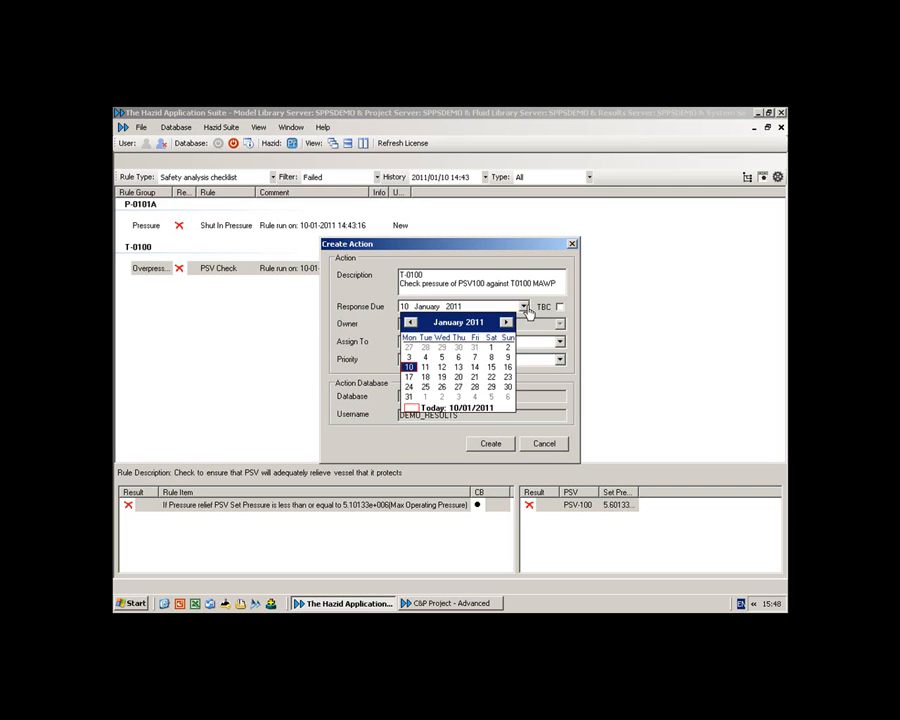
pyautogui.moveTo(500, 351)
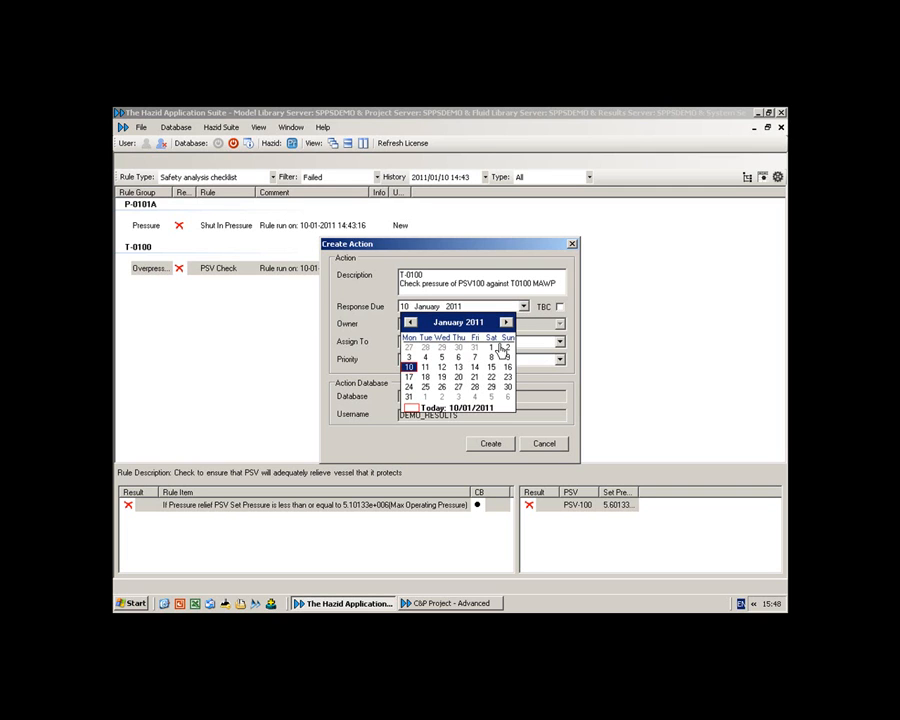
pyautogui.click(491, 366)
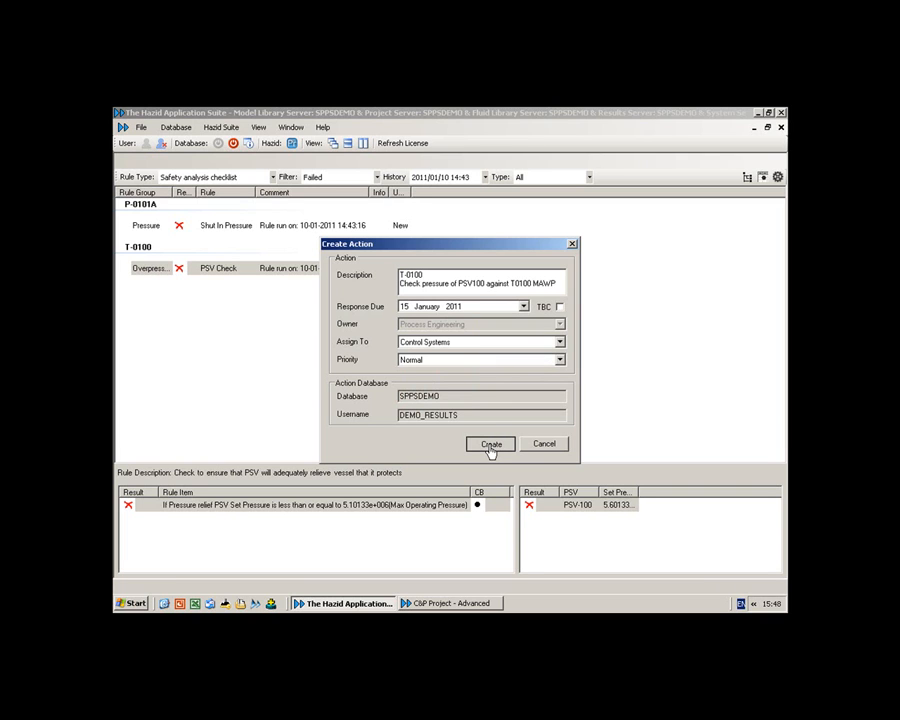
pyautogui.click(490, 444)
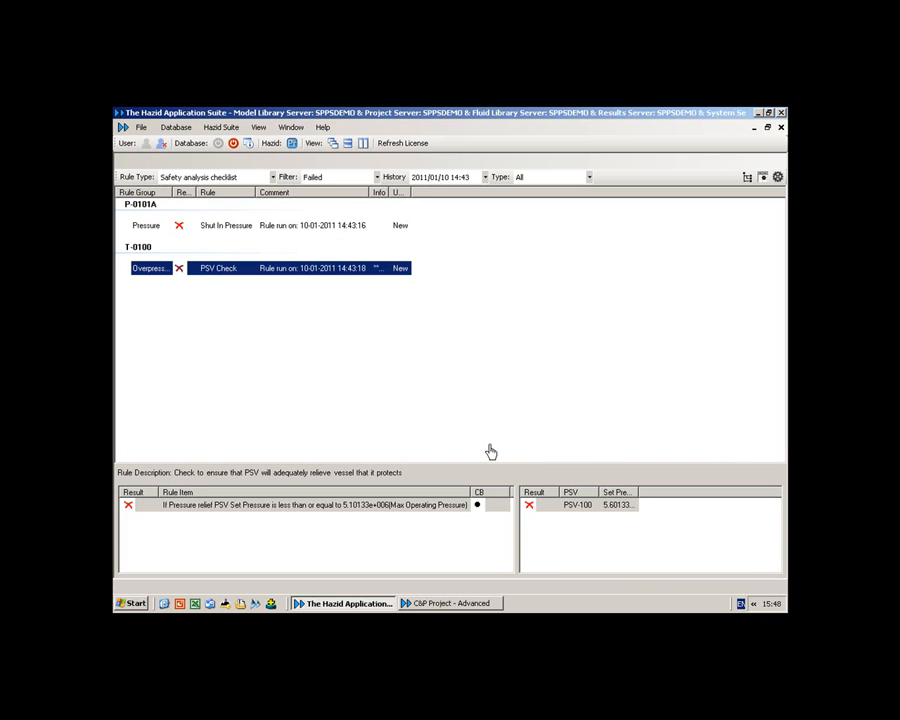